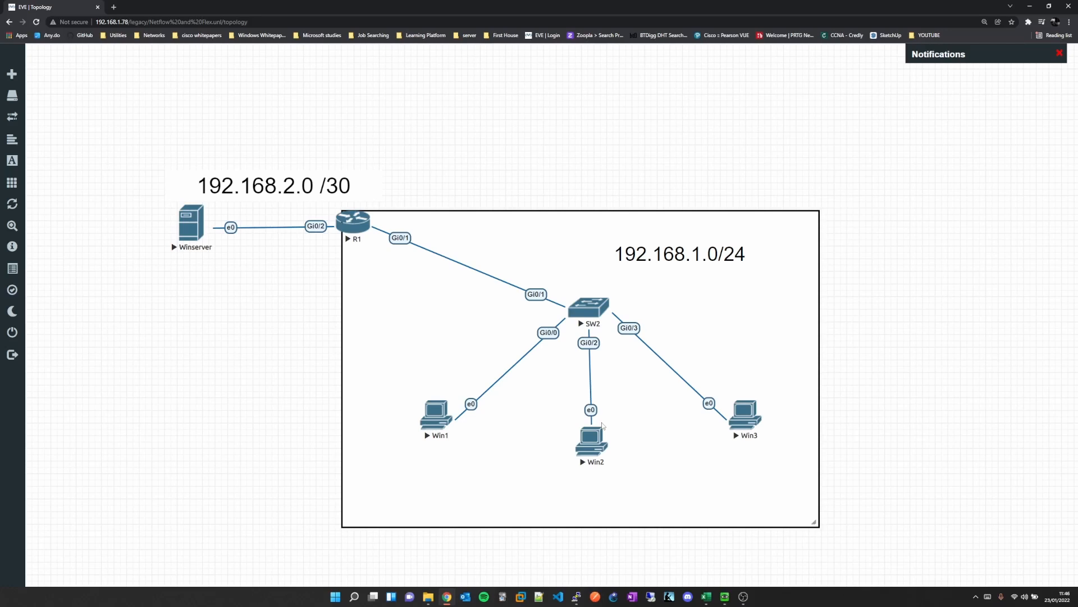
{"action": "mouse_move", "coordinate": [307, 397]}
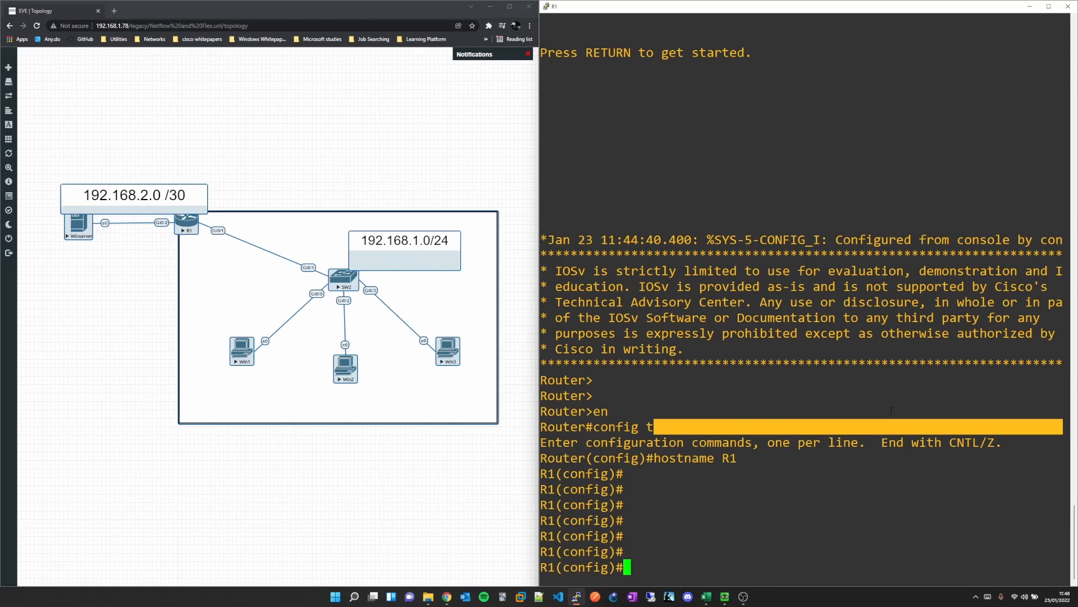
Enable ip flow egress and ingress on Gi0/1, then exit config to verify
{"action": "type", "text": "int gig"}
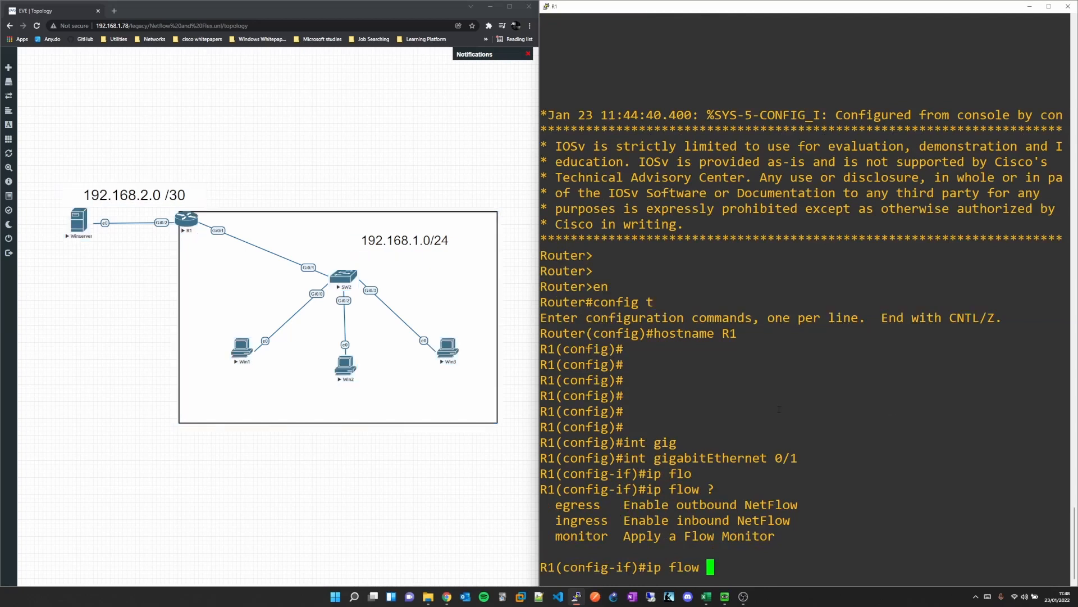
{"action": "type", "text": "egress"}
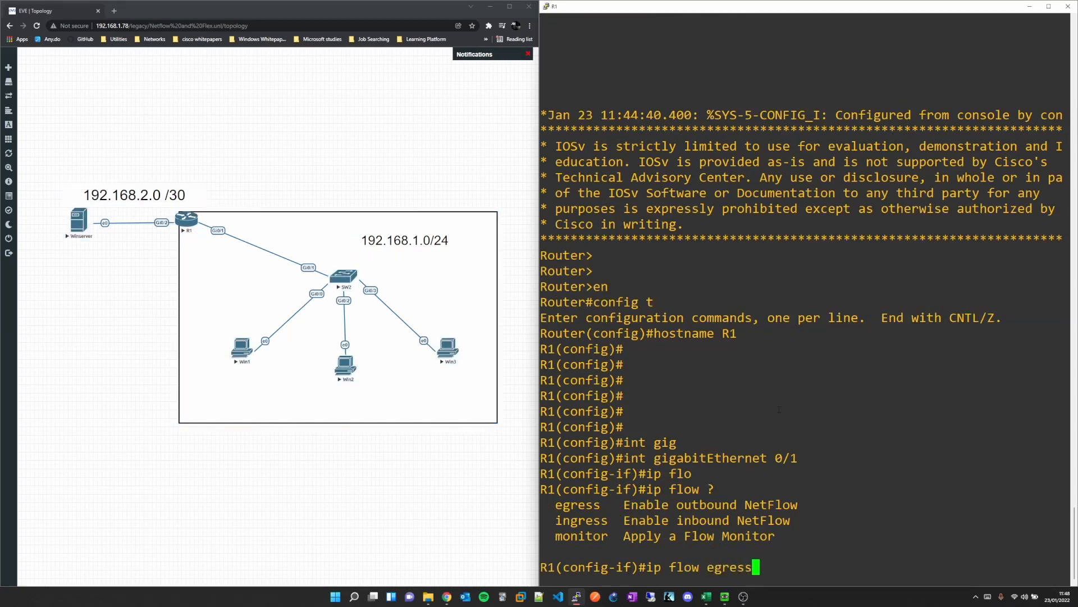
{"action": "type", "text": "ip flo"}
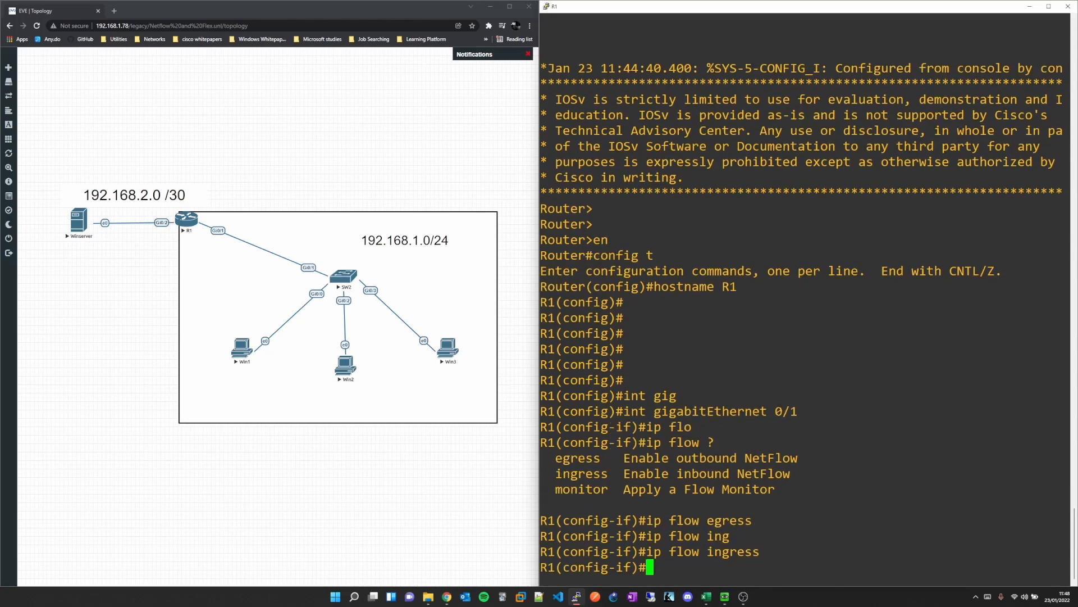
{"action": "key", "text": "ctrl+z"}
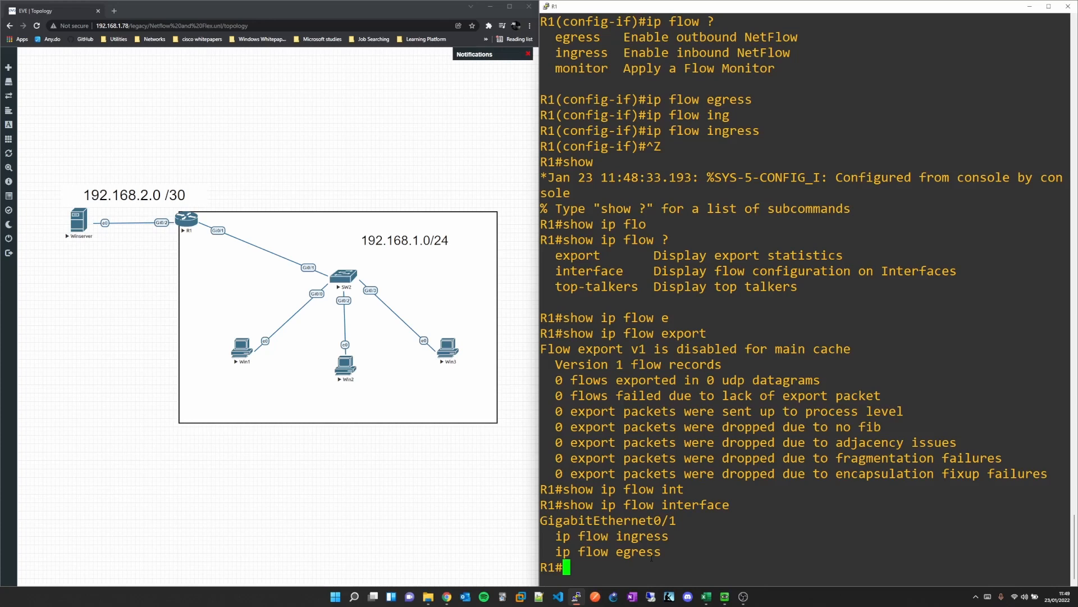
{"action": "type", "text": "config t"}
{"action": "type", "text": "ip flow-export destination"}
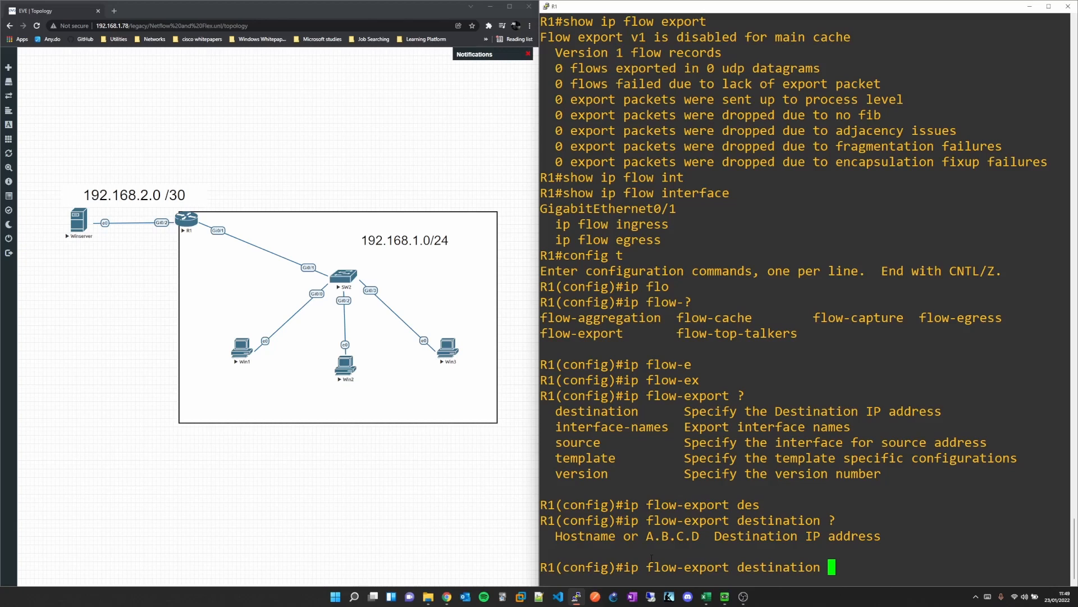
Set ip flow-export destination 192.168.2.2 port 9995, checking options with '?'
{"action": "type", "text": "192.168.2.2"}
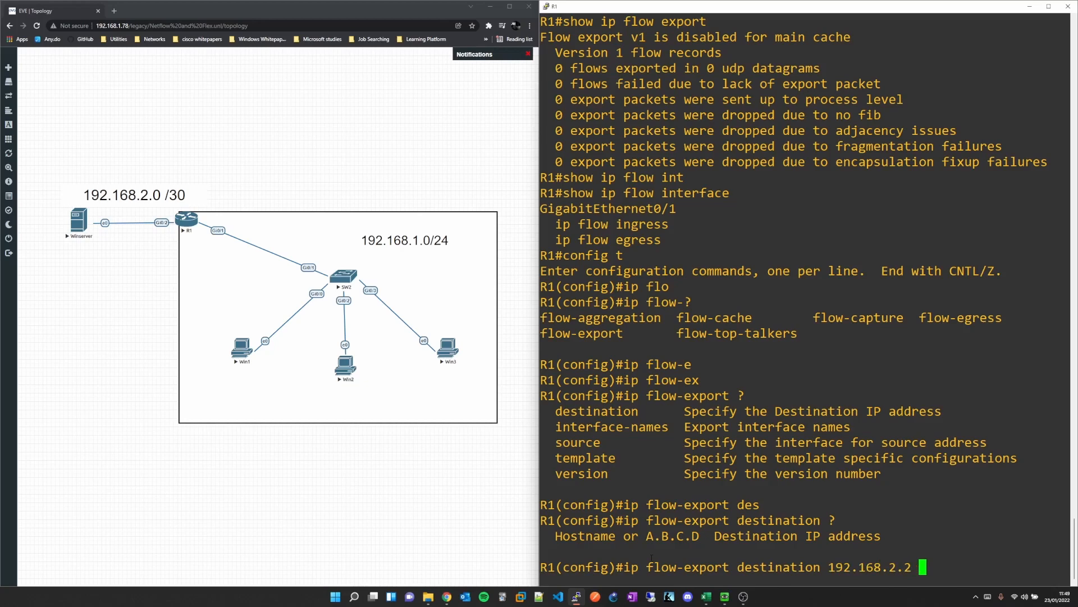
{"action": "type", "text": "?"}
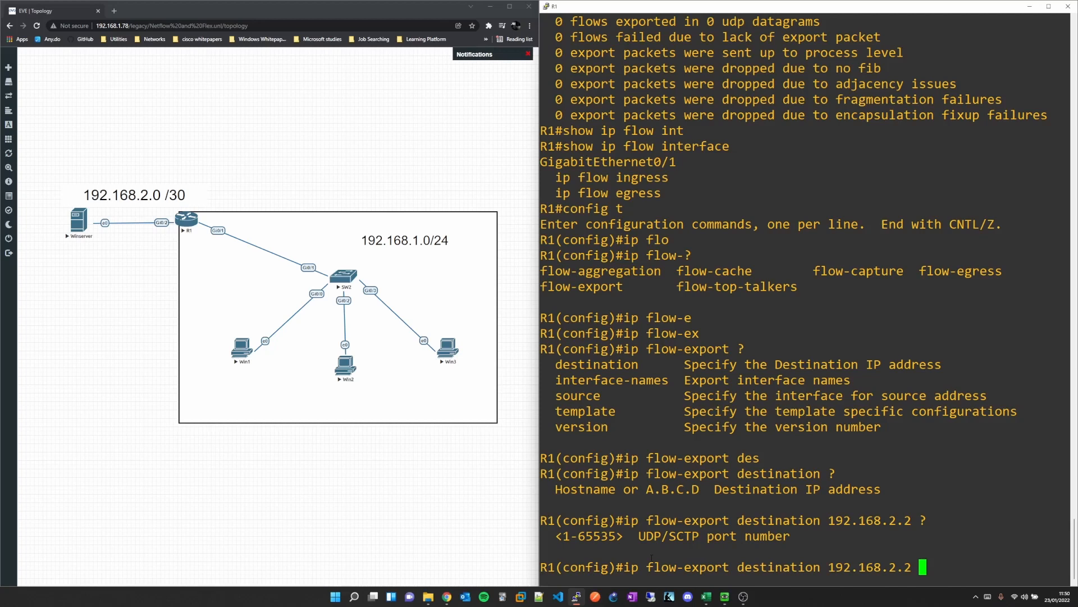
{"action": "type", "text": "9995"}
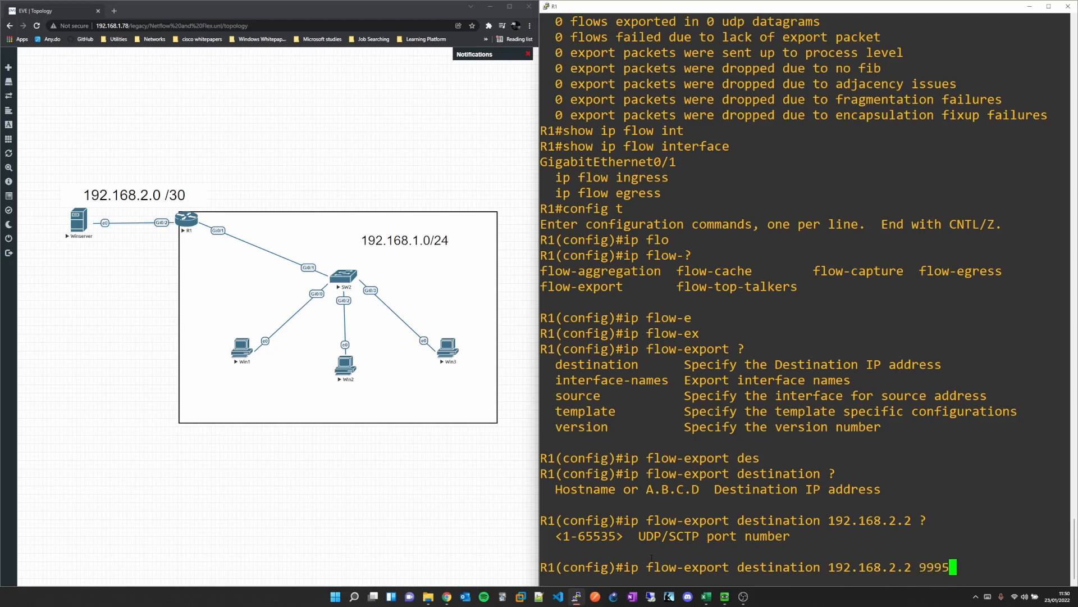
{"action": "type", "text": "?"}
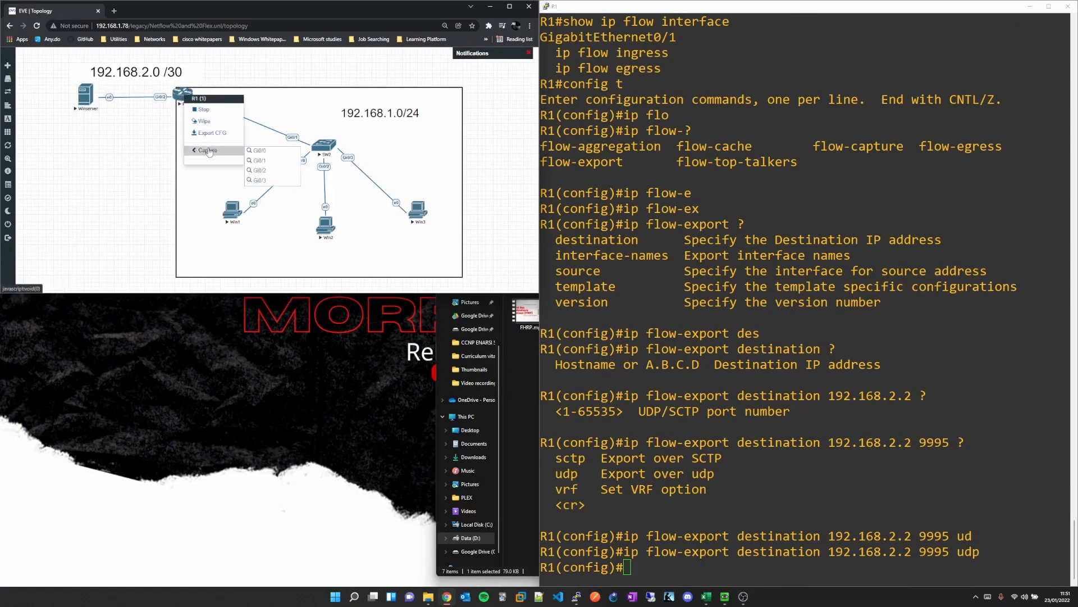
{"action": "mouse_move", "coordinate": [257, 170]}
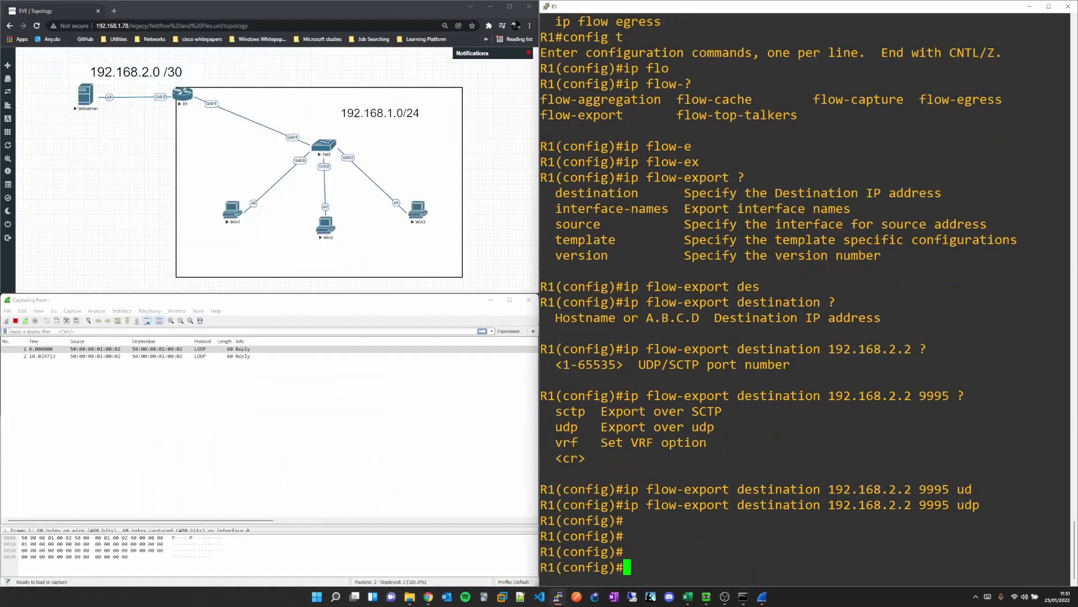
Capture R1 Gi0/2 in Wireshark and confirm export to 192.168.2.2 port 9995
{"action": "type", "text": "do"}
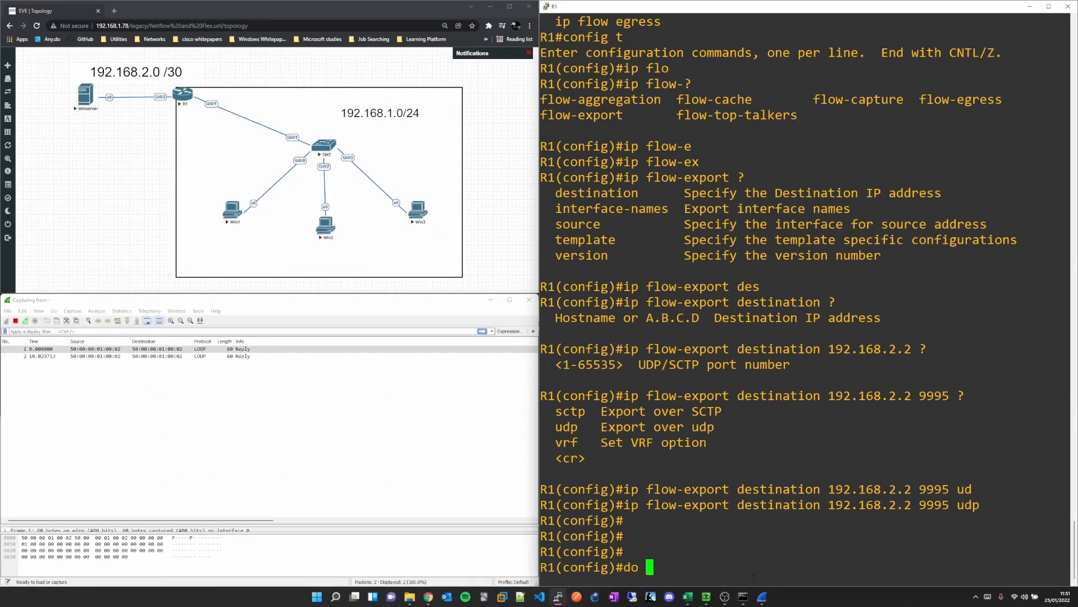
{"action": "type", "text": "show ip flow export"}
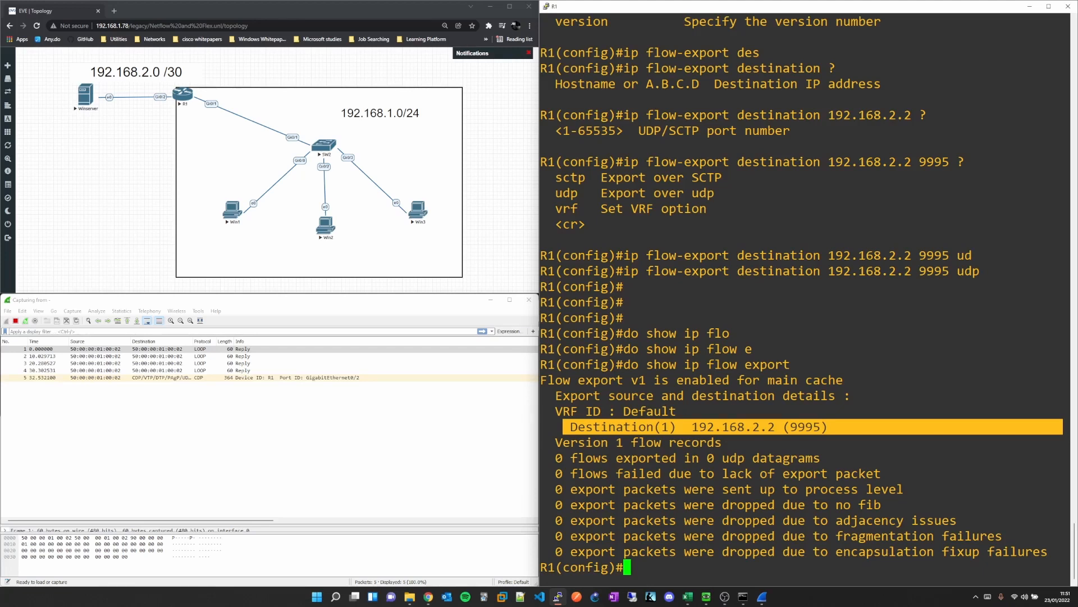
{"action": "type", "text": "ip flow-export"}
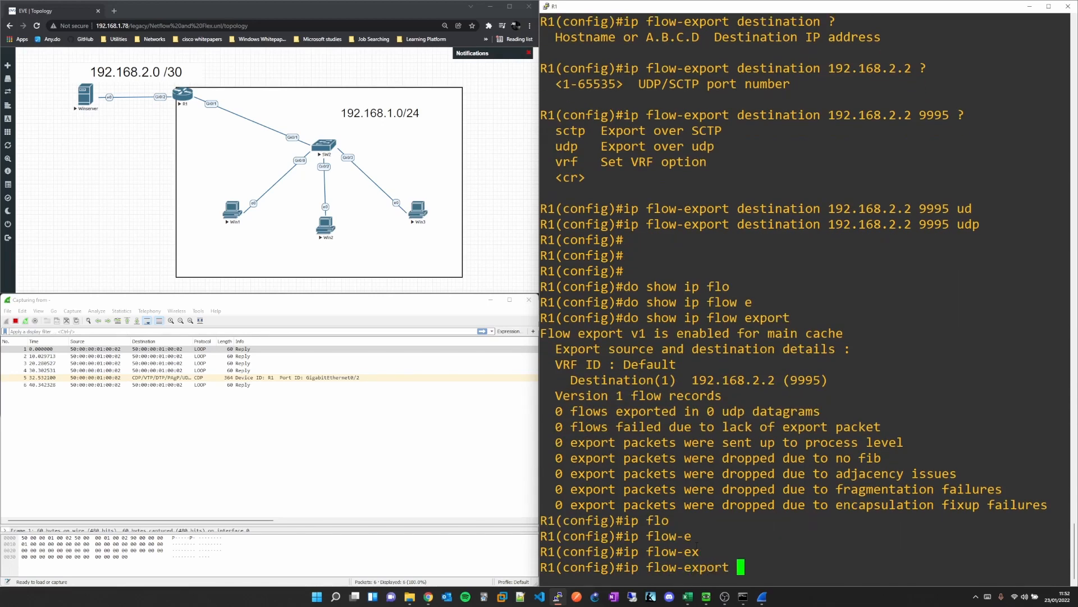
List the available export versions with '?' and set ip flow-export version 9
{"action": "type", "text": "version"}
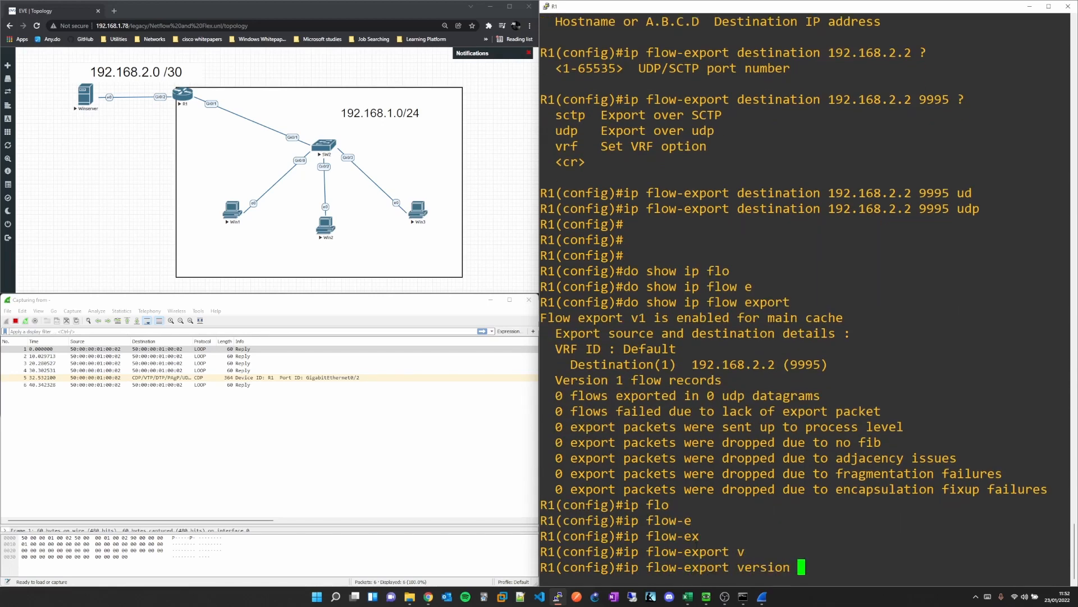
{"action": "type", "text": "?"}
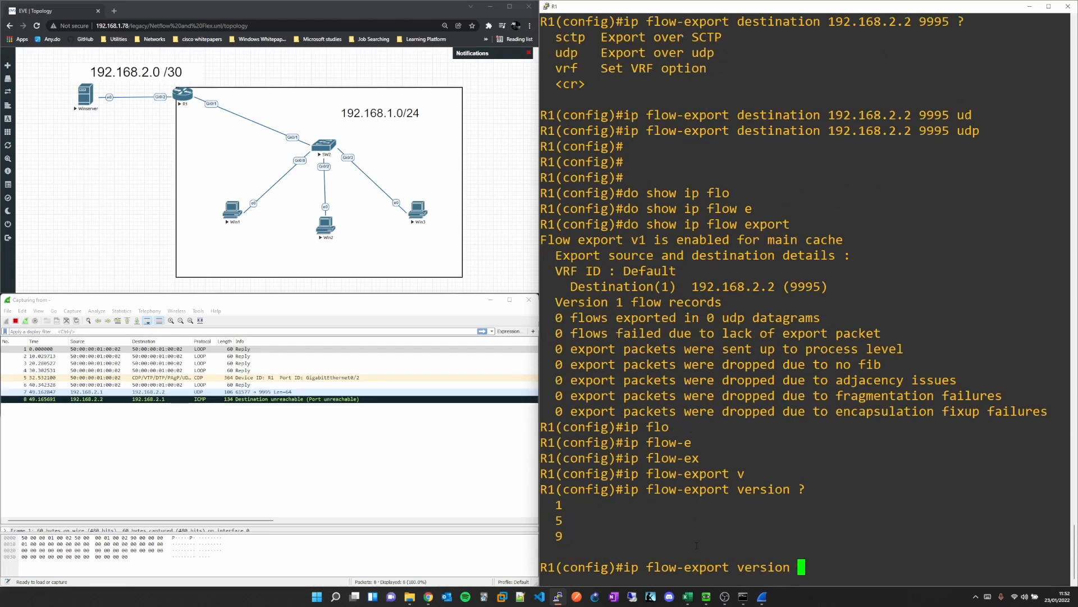
{"action": "type", "text": "9"}
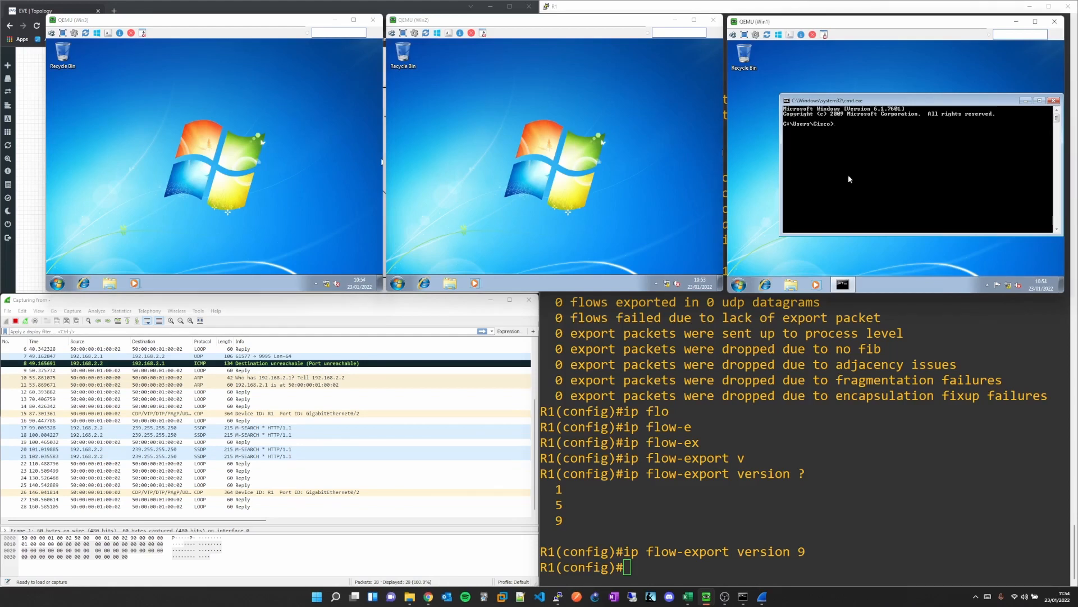
{"action": "type", "text": "ping"}
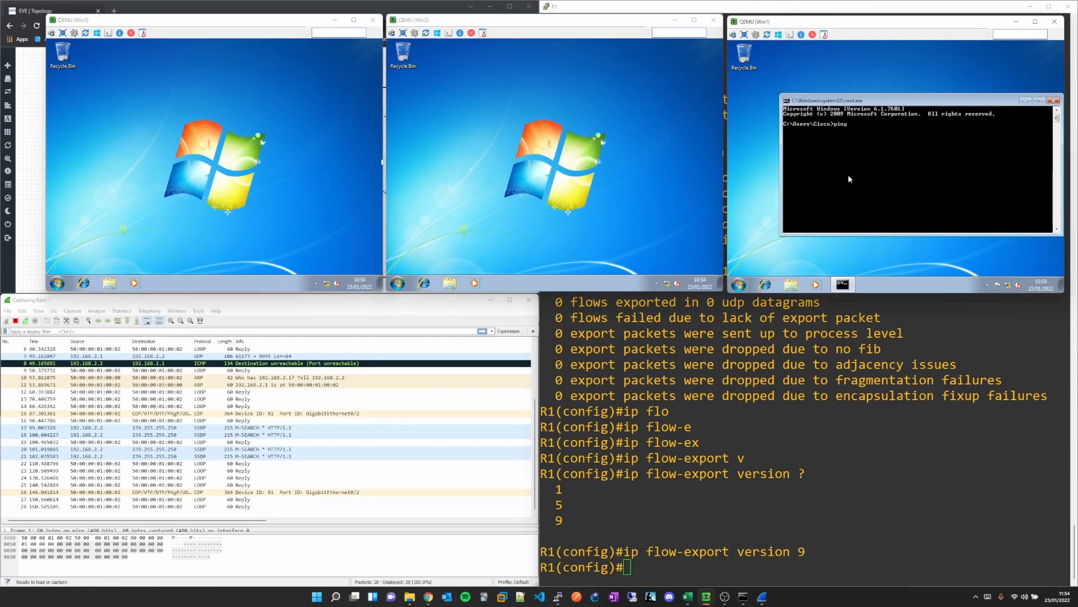
{"action": "type", "text": "192.168.2.2 -t"}
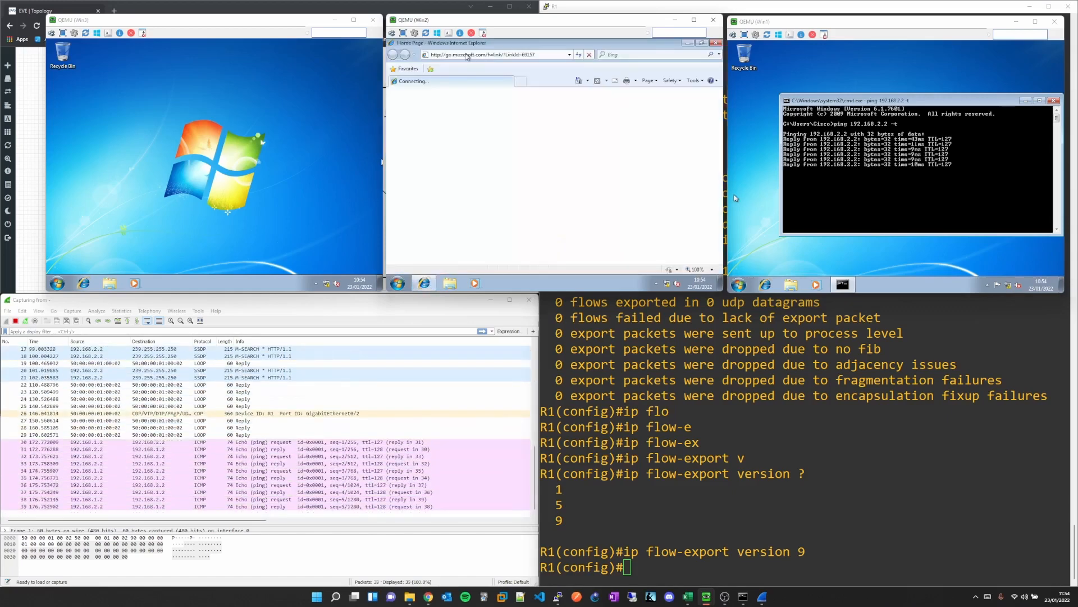
{"action": "type", "text": "192"}
{"action": "type", "text": "do show ip flow export"}
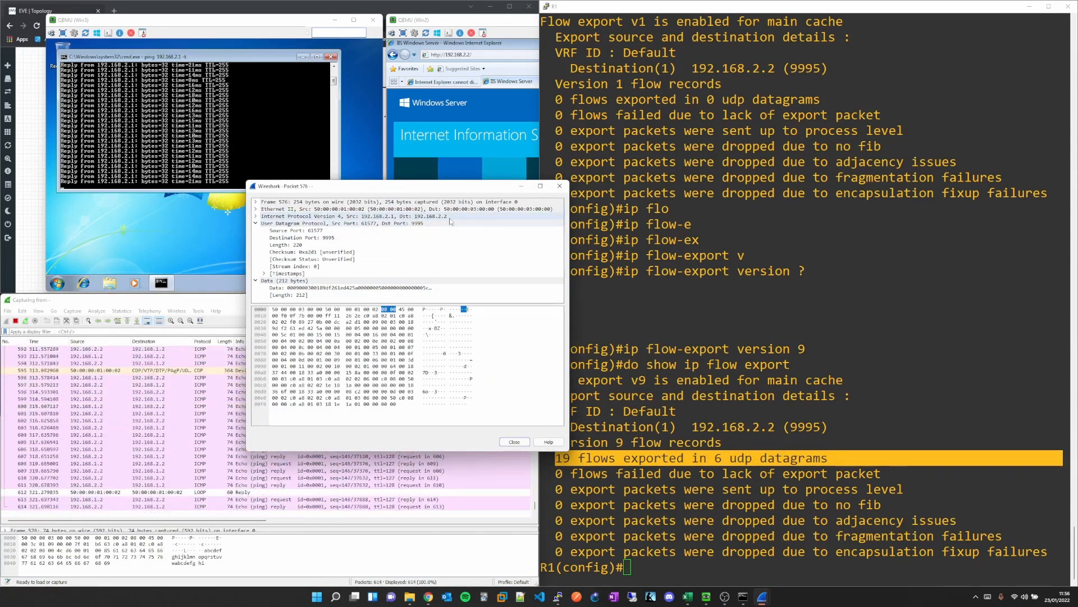
Inspect the UDP 9995 export packet in Wireshark and run 'do show ip flow export'
{"action": "left_click", "coordinate": [303, 237]}
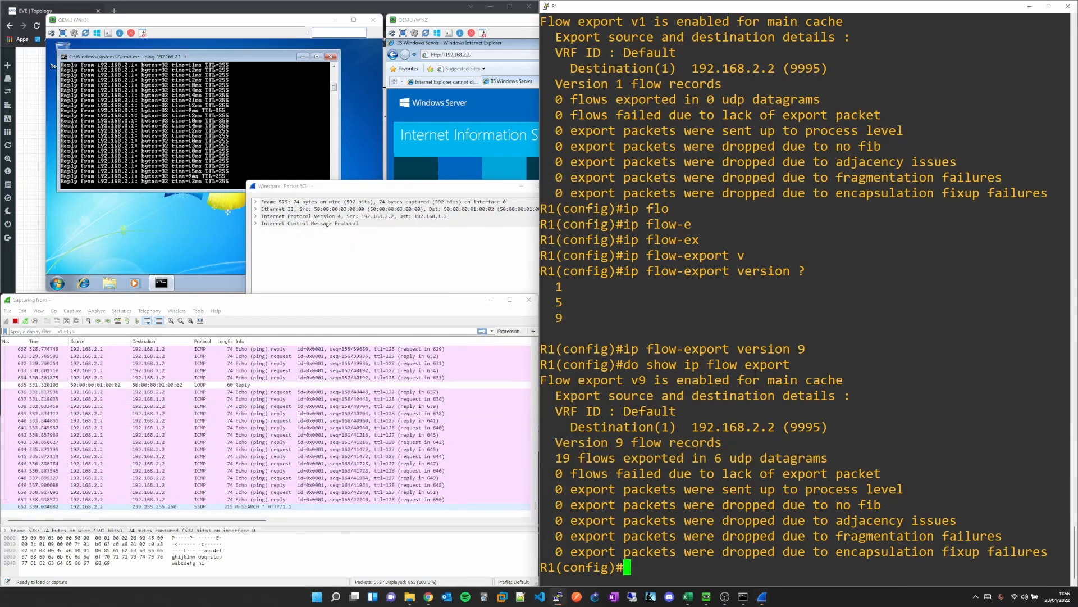
{"action": "type", "text": "show"}
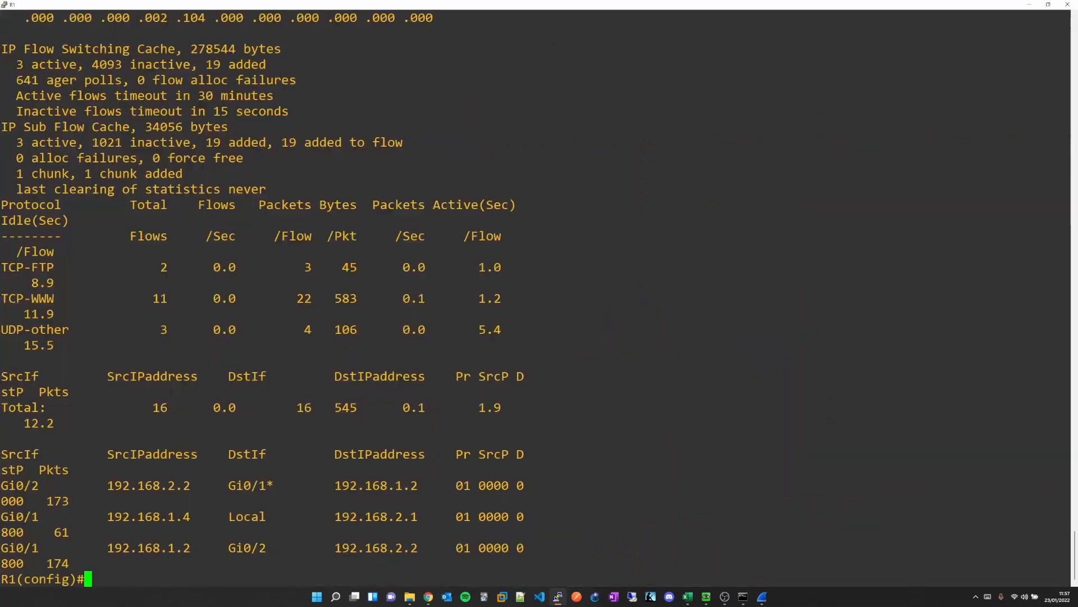
Run 'do show ip cache flow' to list the TCP-WWW, TCP-FTP and UDP flows
{"action": "type", "text": "do show ip cache flow"}
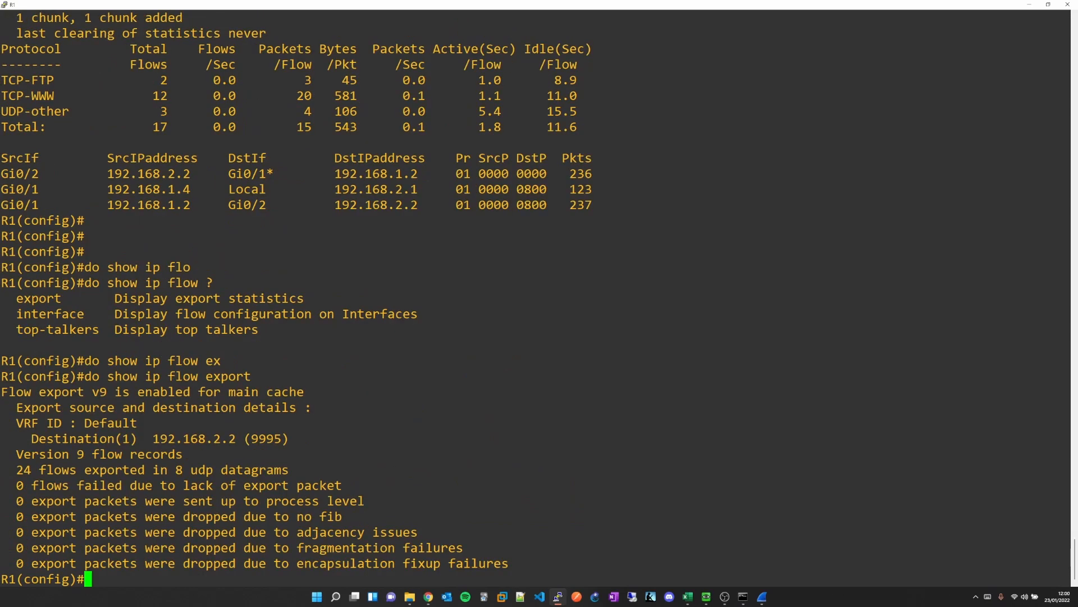
Configure ip flow-top-talkers with top 4 and sort-by, then show top talkers full screen
{"action": "type", "text": "ip flow-"}
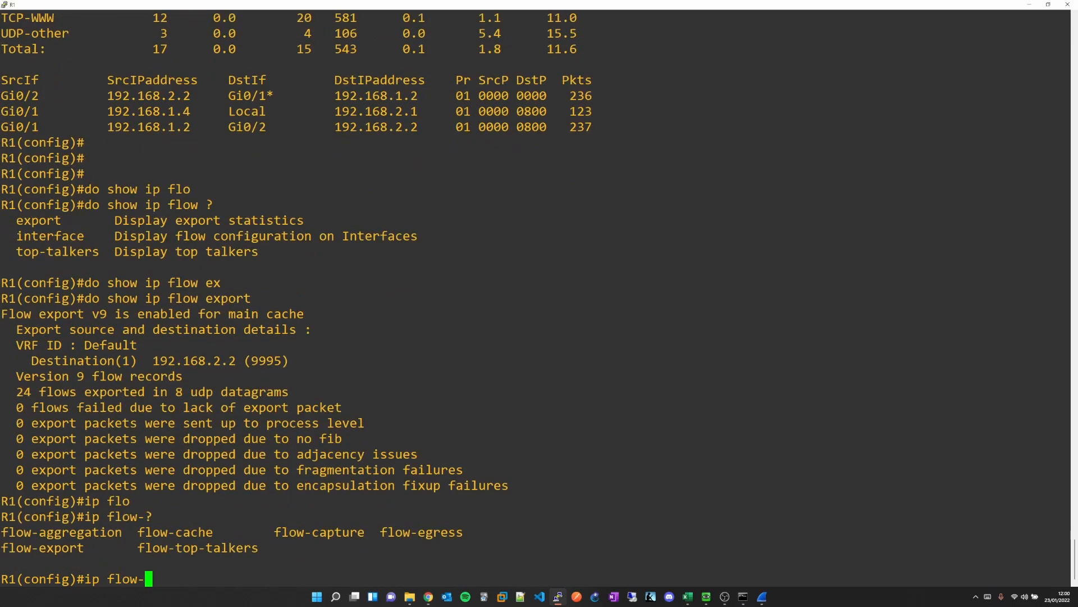
{"action": "type", "text": "top-talkers"}
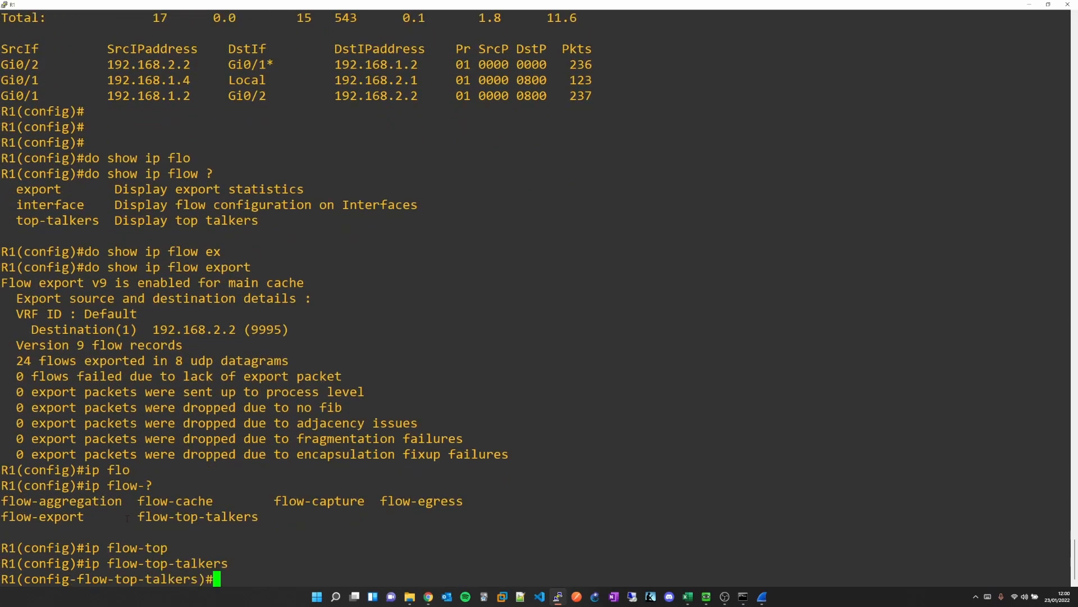
{"action": "type", "text": "?"}
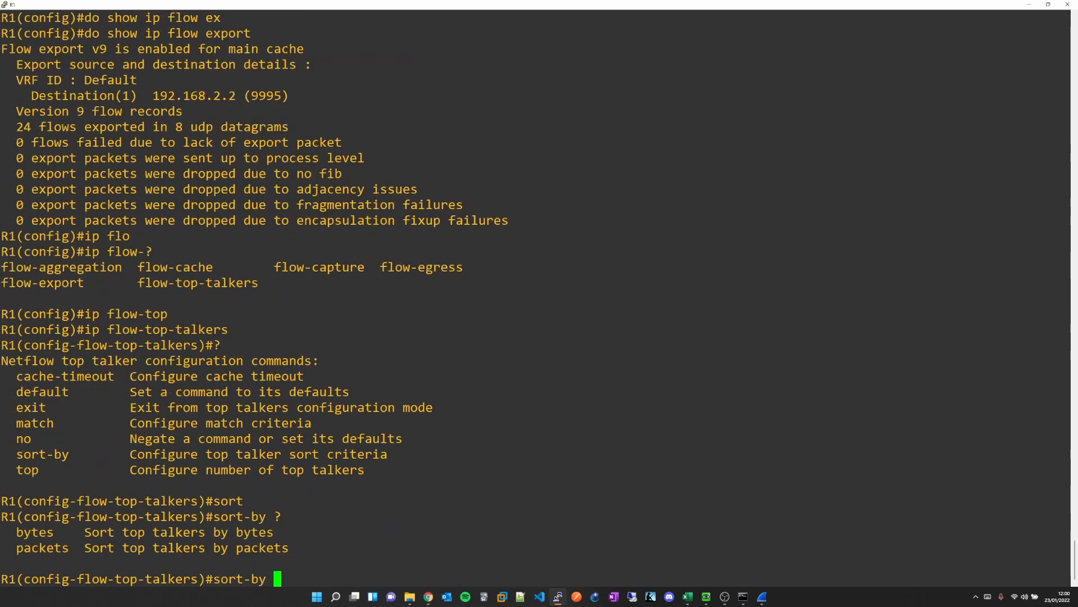
{"action": "type", "text": "by"}
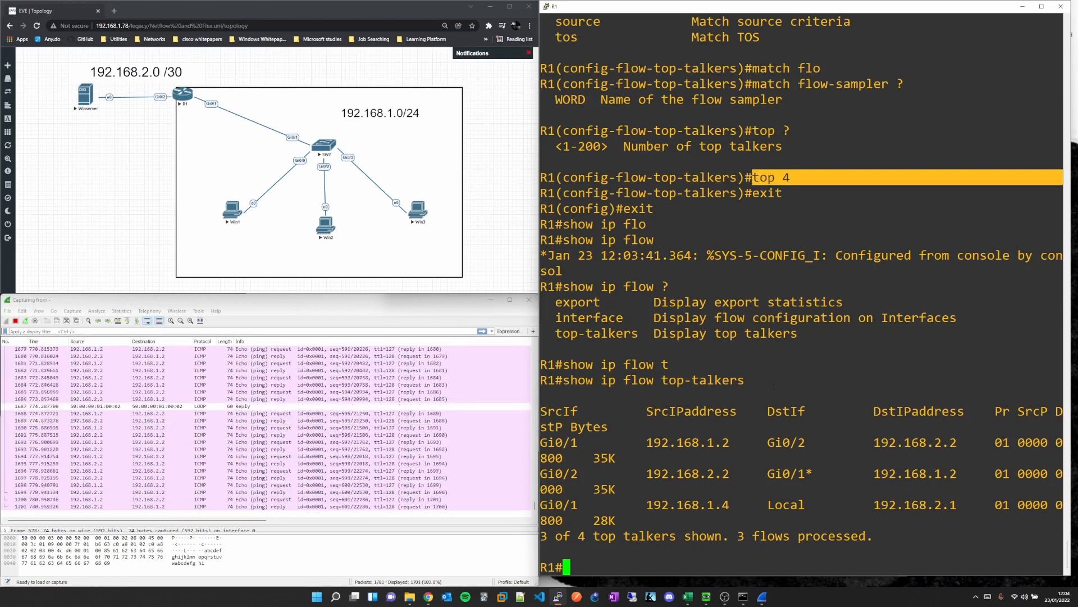
{"action": "left_click", "coordinate": [1041, 6]}
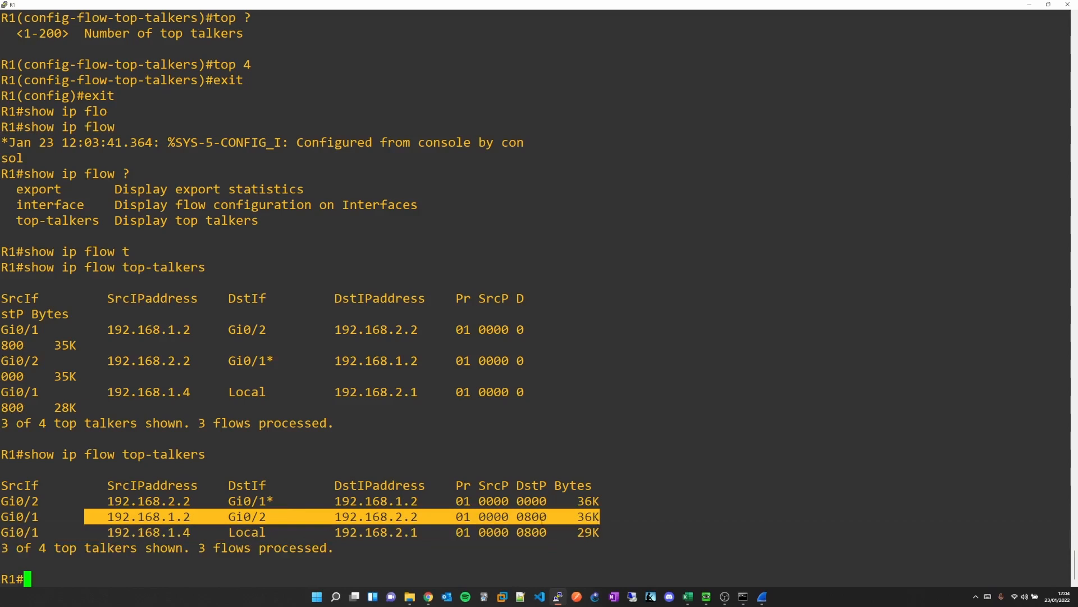
{"action": "type", "text": "show ip flow top-talkers"}
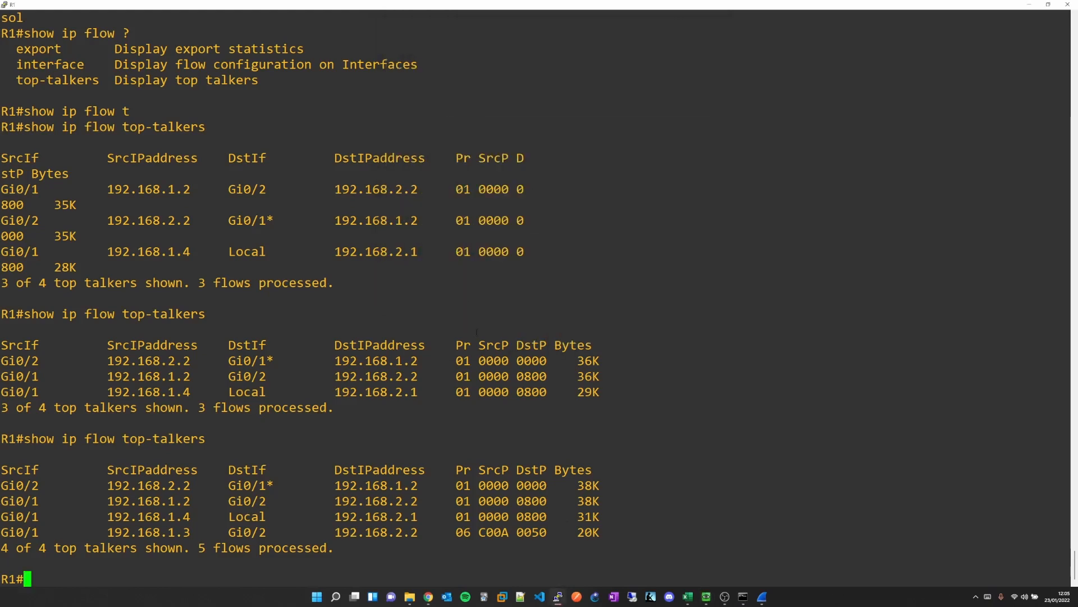
Open Calculator in Programmer mode and enter 5 to view its number bases
{"action": "left_click", "coordinate": [316, 596]}
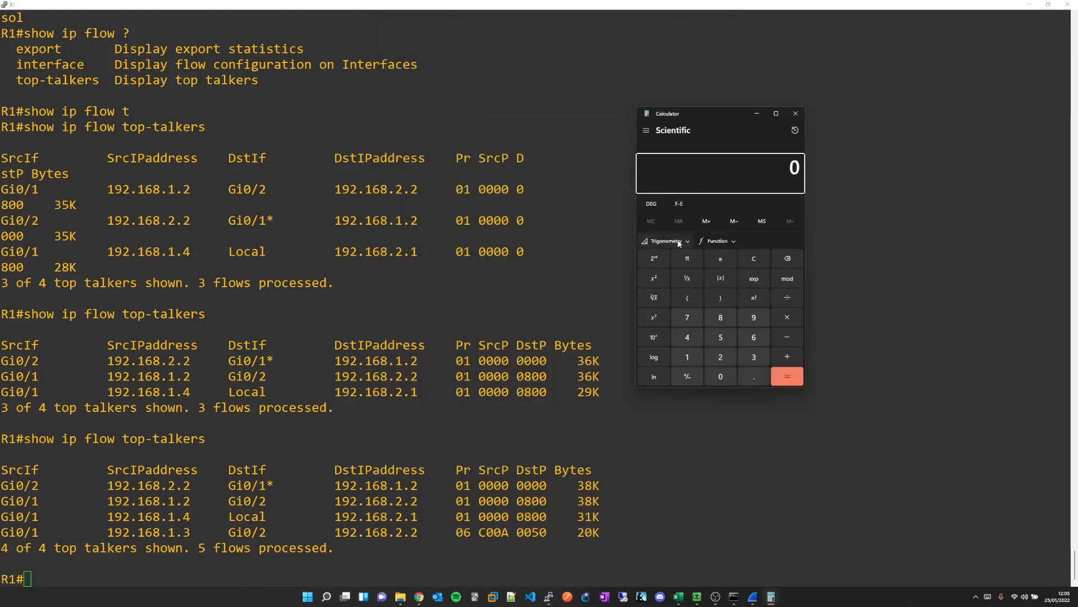
{"action": "left_click", "coordinate": [645, 130]}
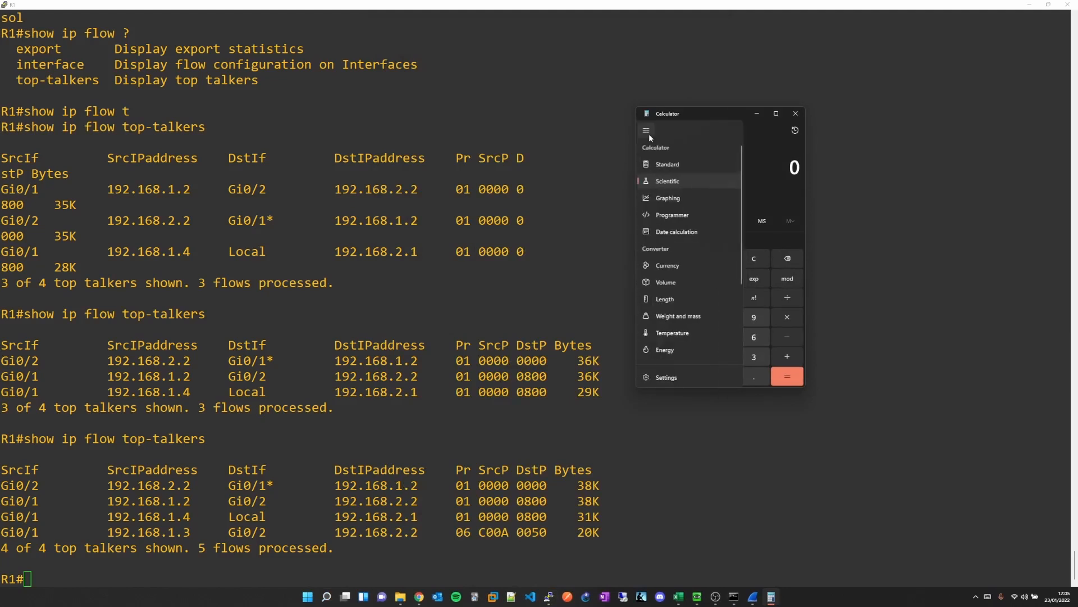
{"action": "left_click", "coordinate": [671, 215]}
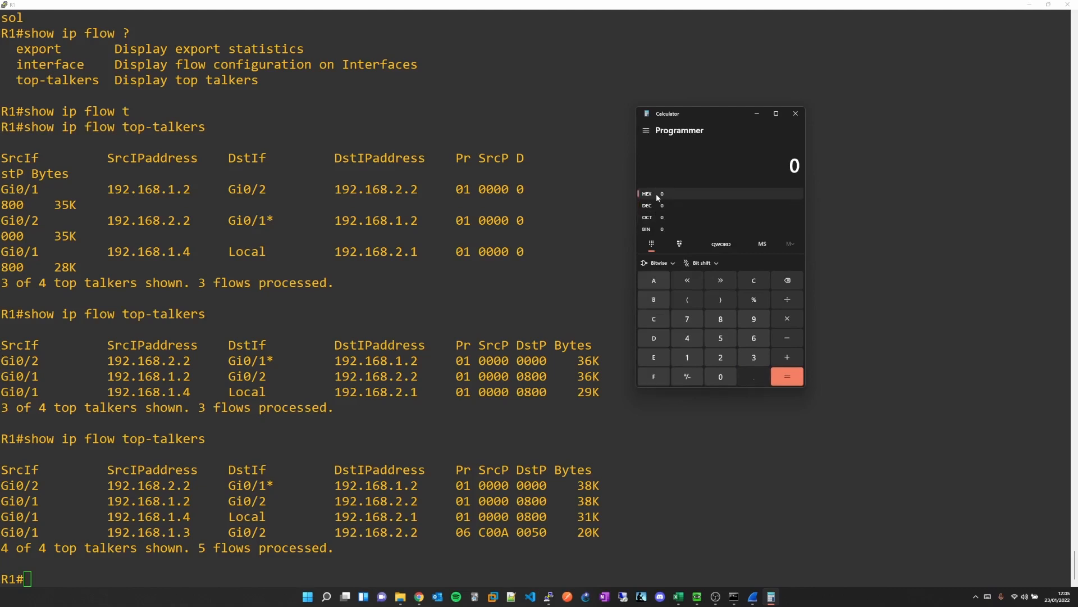
{"action": "mouse_move", "coordinate": [656, 306]}
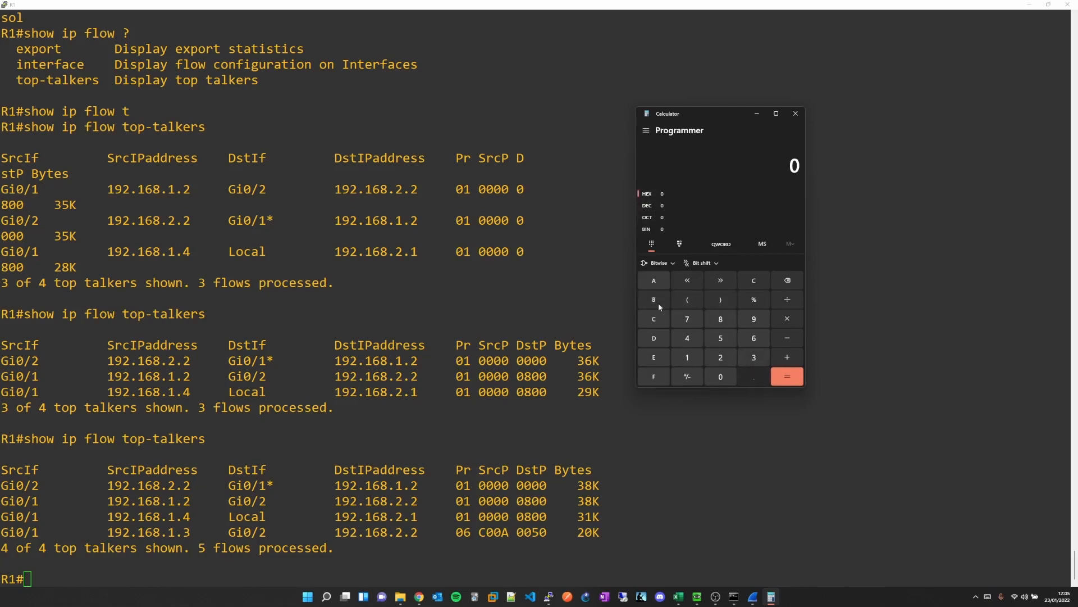
{"action": "mouse_move", "coordinate": [655, 324]}
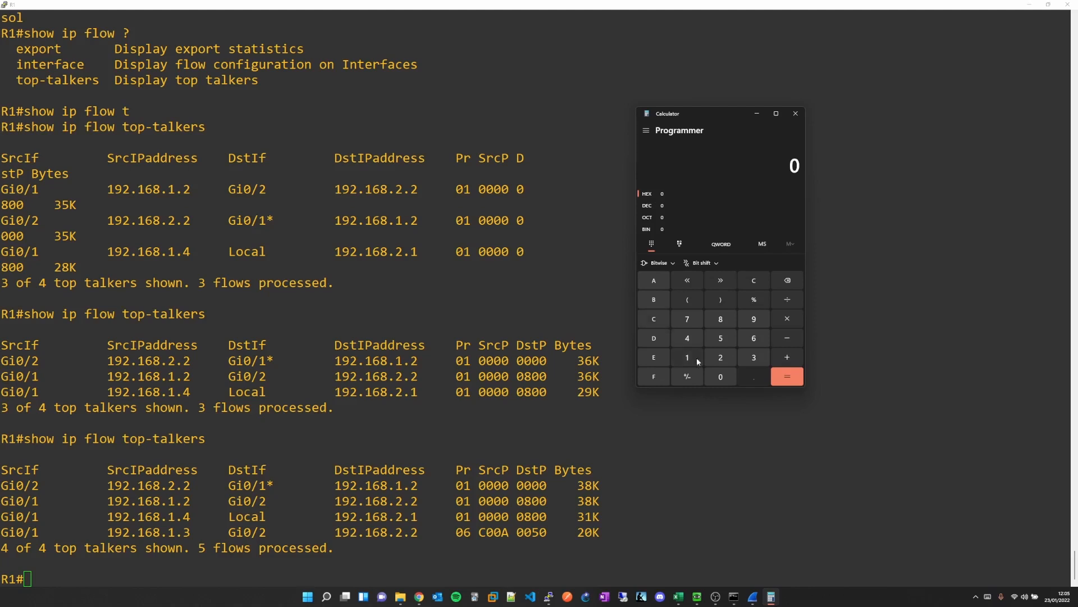
{"action": "left_click", "coordinate": [720, 337]}
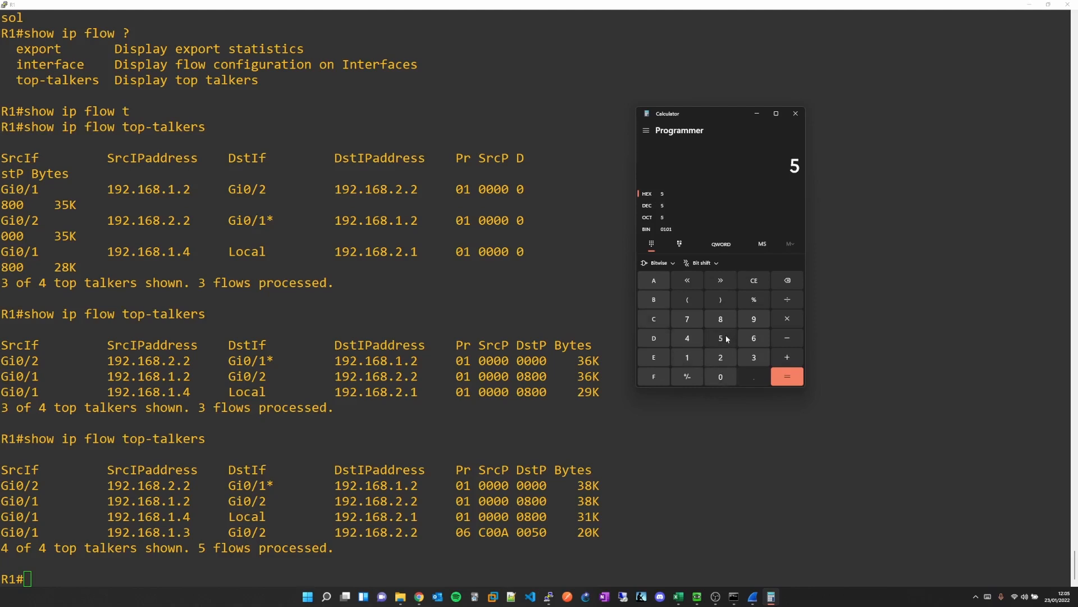
{"action": "left_click", "coordinate": [720, 376]}
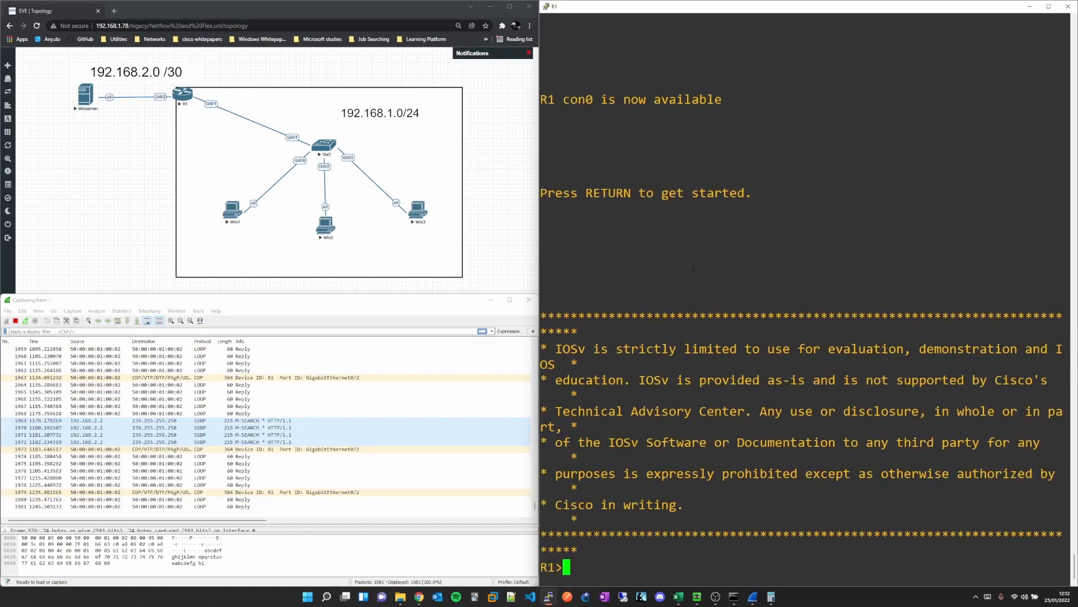
Enter enable and config t on R1, then begin typing the flow record definition
{"action": "type", "text": "en"}
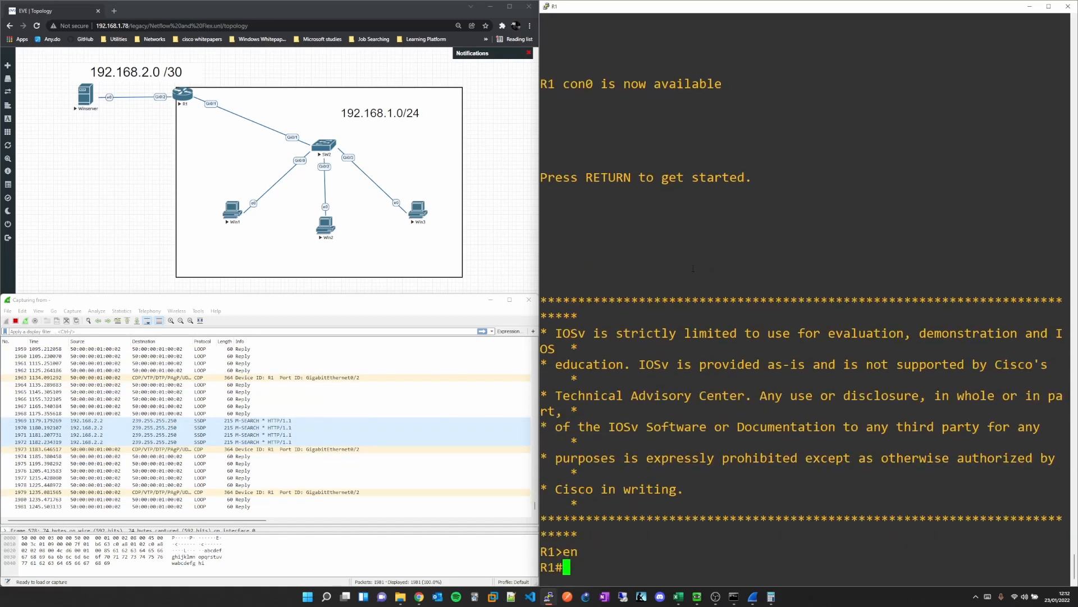
{"action": "type", "text": "config t"}
{"action": "type", "text": "flow record"}
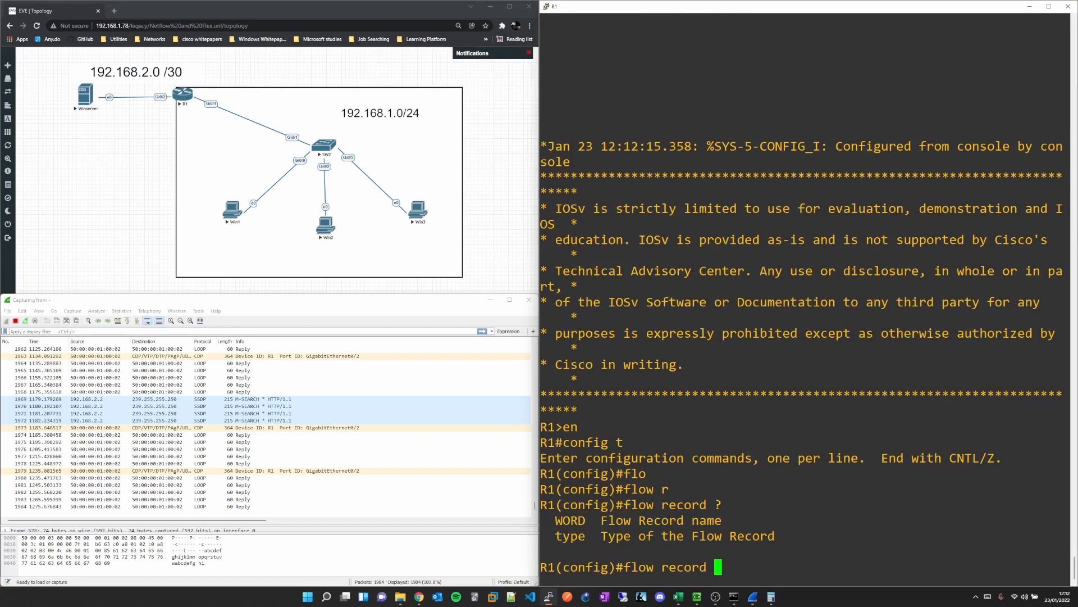
{"action": "type", "text": "R"}
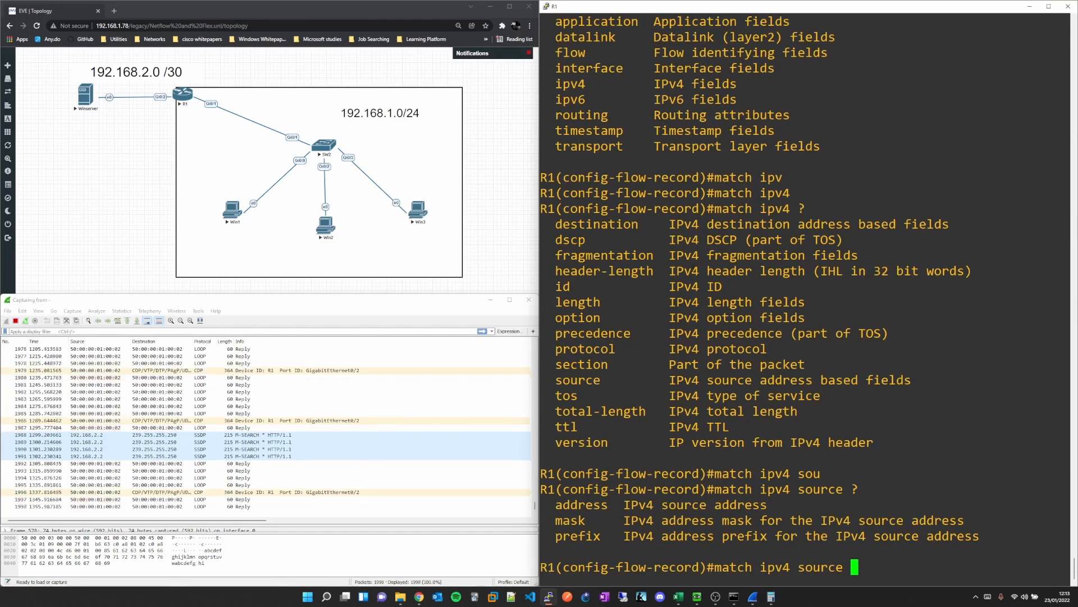
Match the REBOOT record on IPv4 source address and list available collect fields
{"action": "type", "text": "address"}
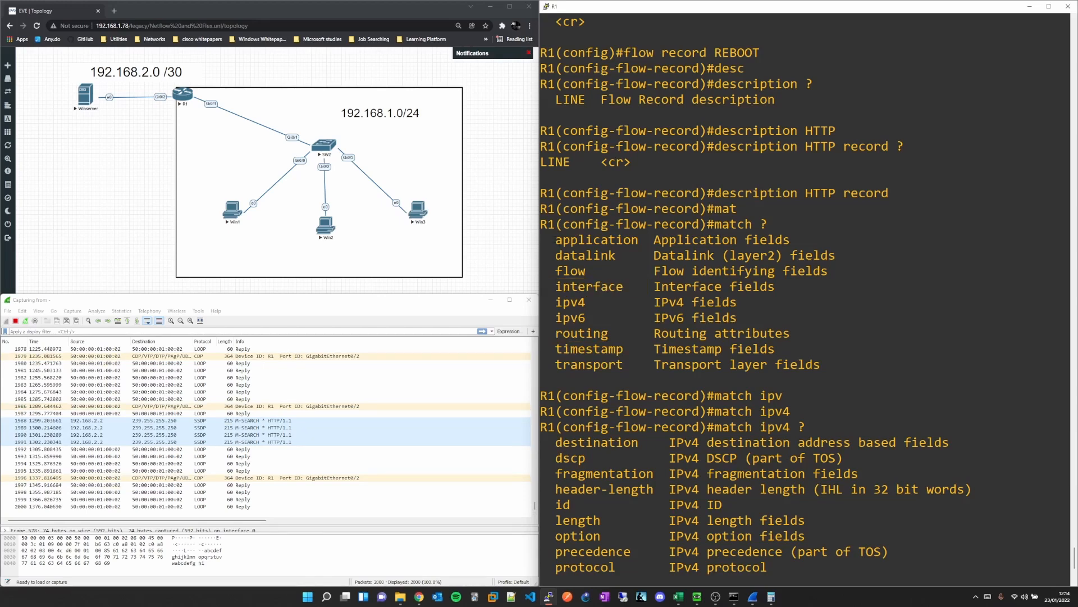
{"action": "type", "text": "match ipv4 source address"}
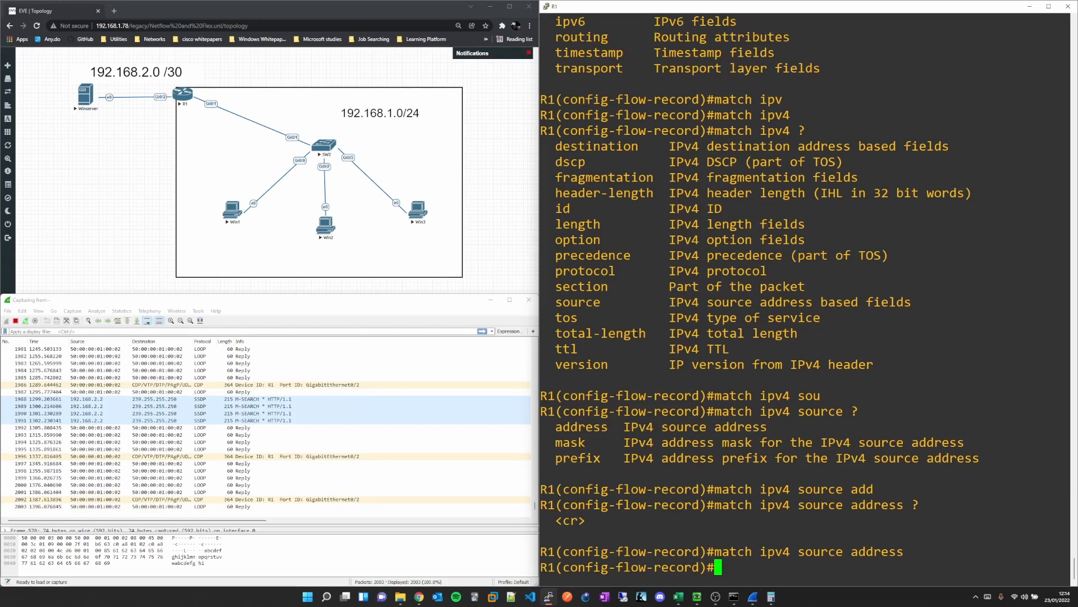
{"action": "type", "text": "collect"}
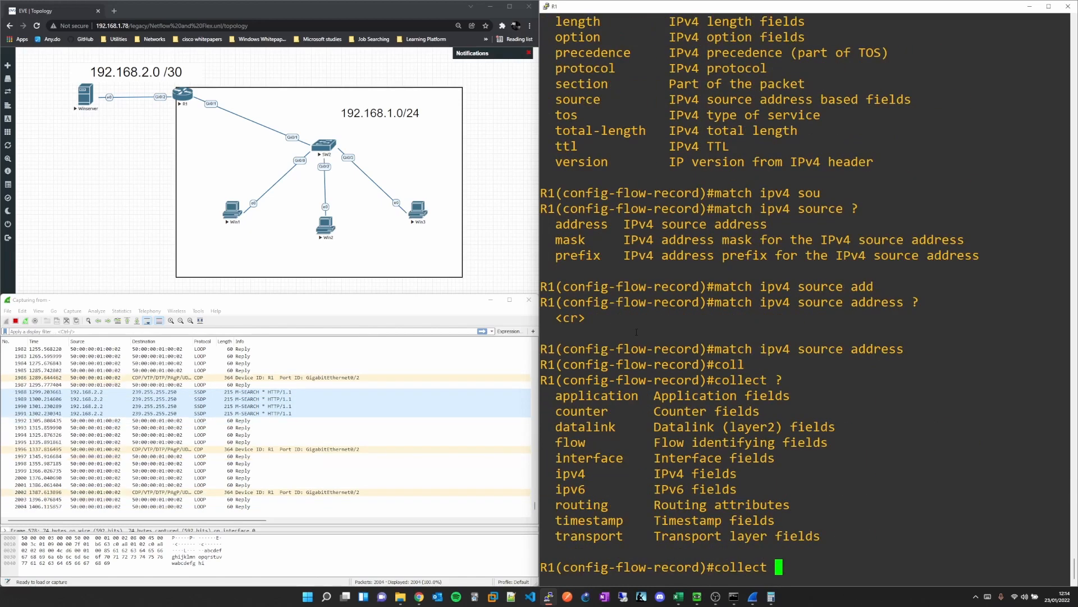
Add collect fields for HTTP application URL, transport ports and ICMP IPv4 code
{"action": "type", "text": "application ht"}
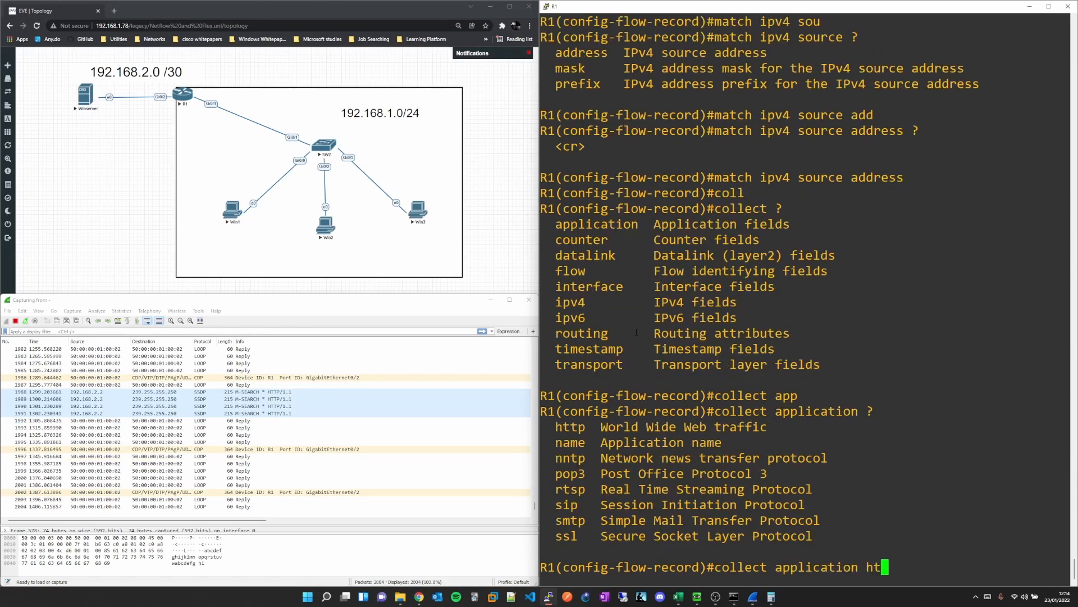
{"action": "type", "text": "tp ?"}
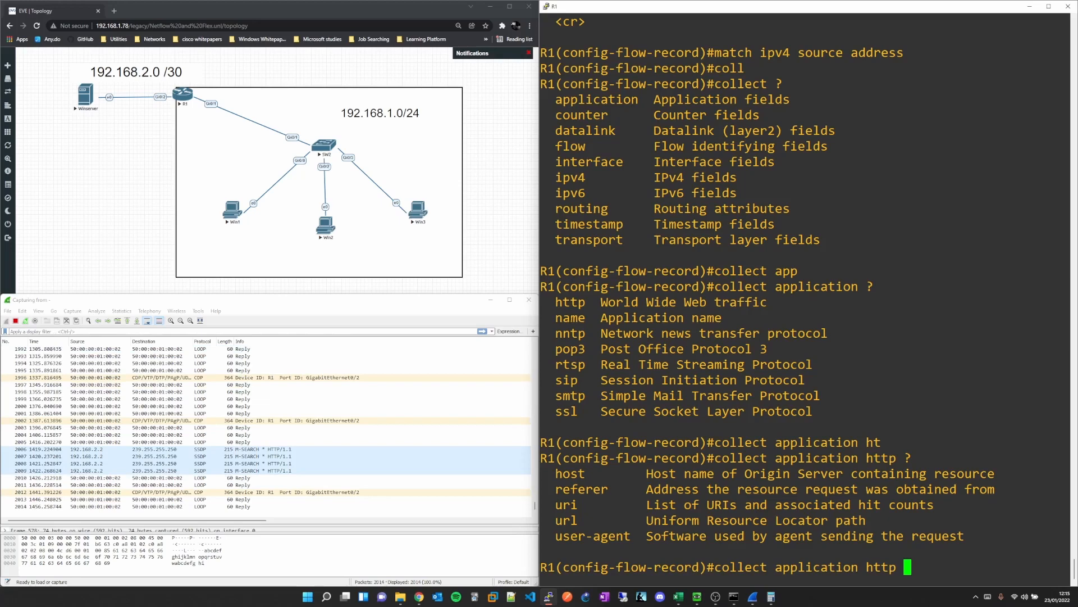
{"action": "key", "text": "BackSpace"}
{"action": "type", "text": "exit"}
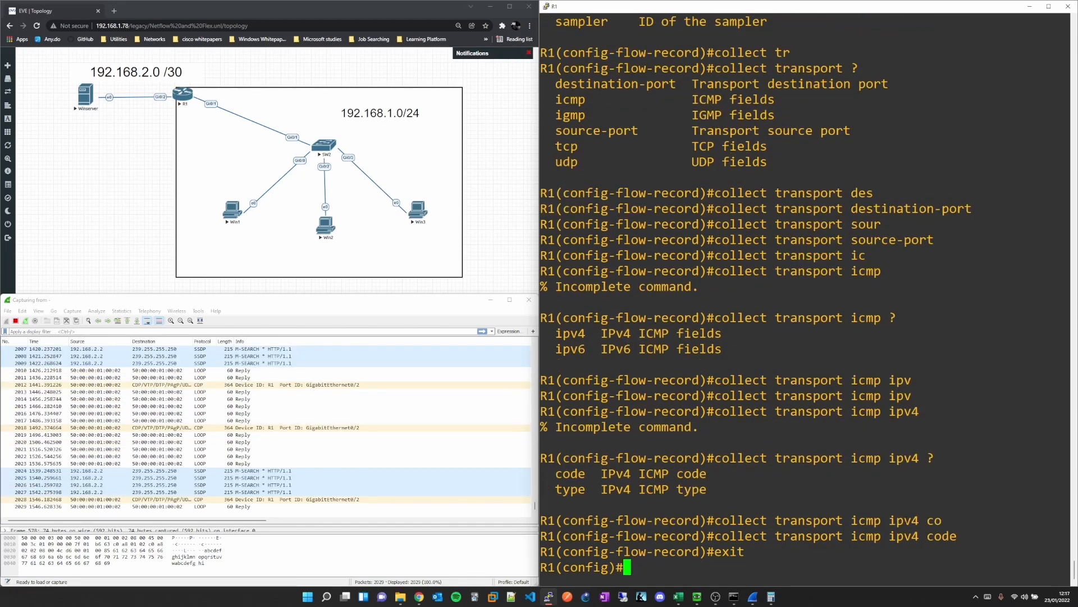
Show the REBOOT flow record's match and collect fields, then begin 'flow exporter'
{"action": "type", "text": "do show"}
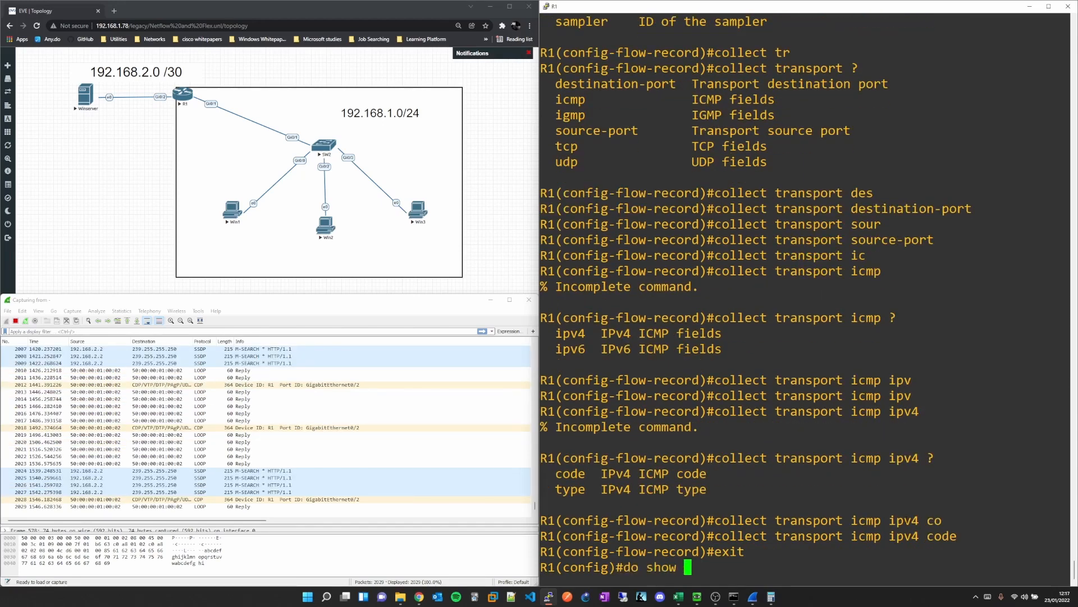
{"action": "type", "text": "flow"}
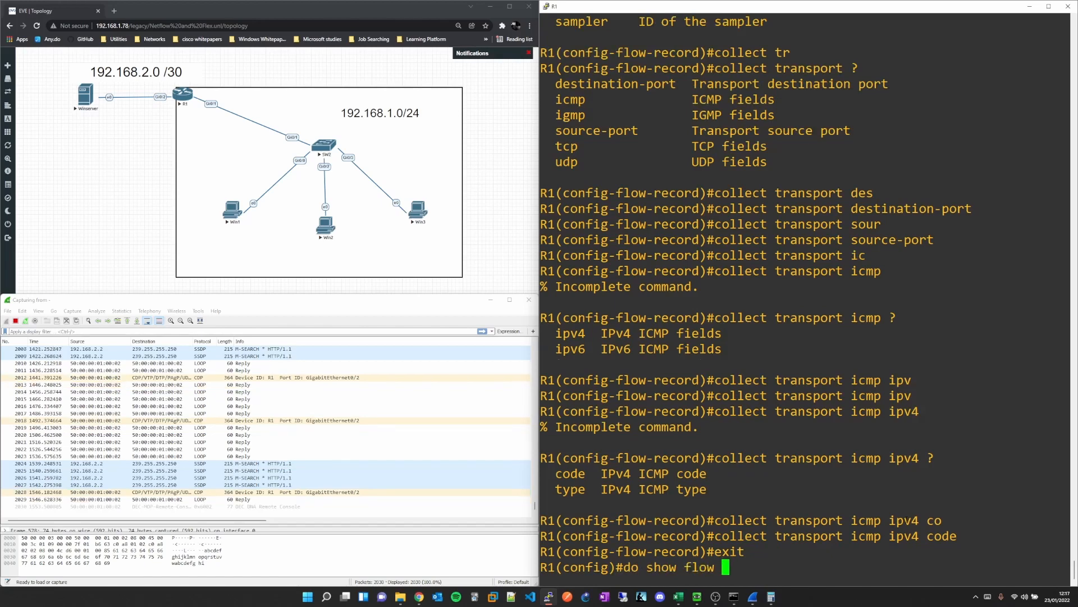
{"action": "type", "text": "record"}
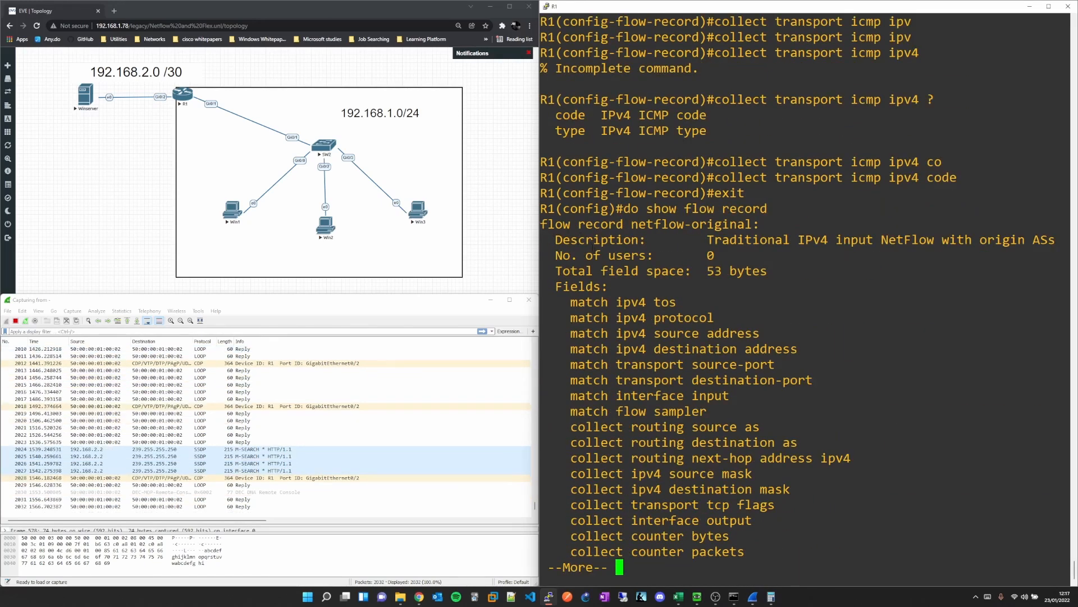
{"action": "key", "text": "space"}
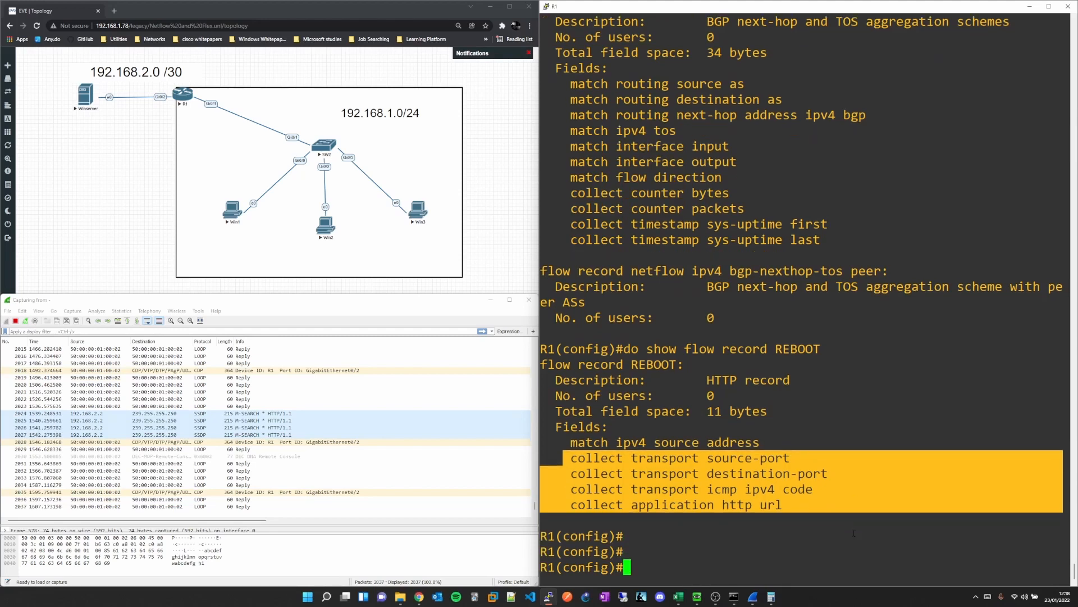
{"action": "type", "text": "flow exporter"}
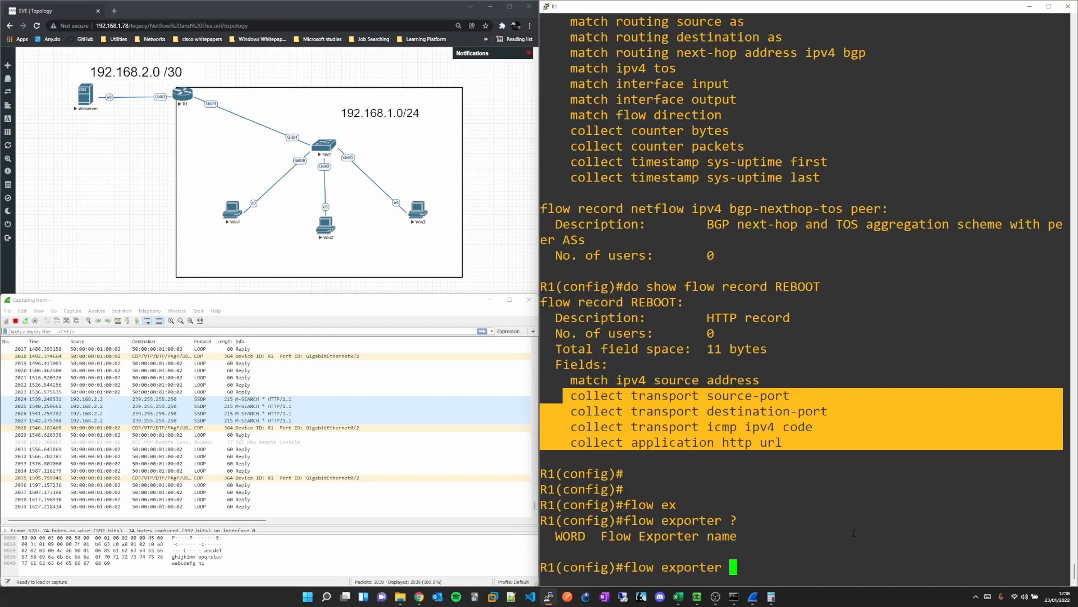
Create exporter WINDOWS, described 'WINDOWS 2k16 exporter', with destination 192.168.2.2, and list export-protocol options
{"action": "type", "text": "W"}
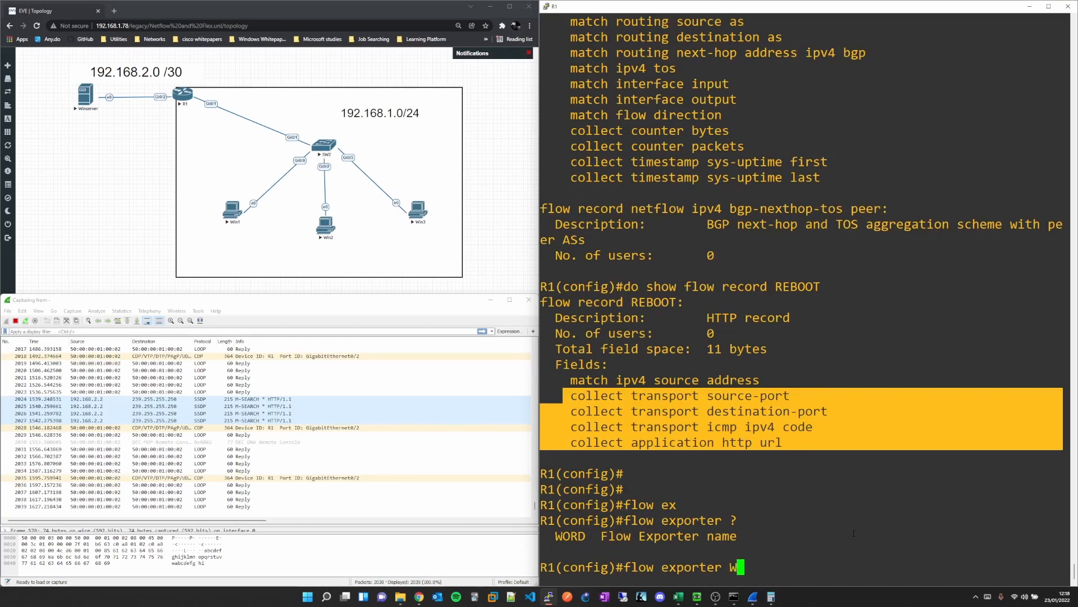
{"action": "type", "text": "INDOWS ?"}
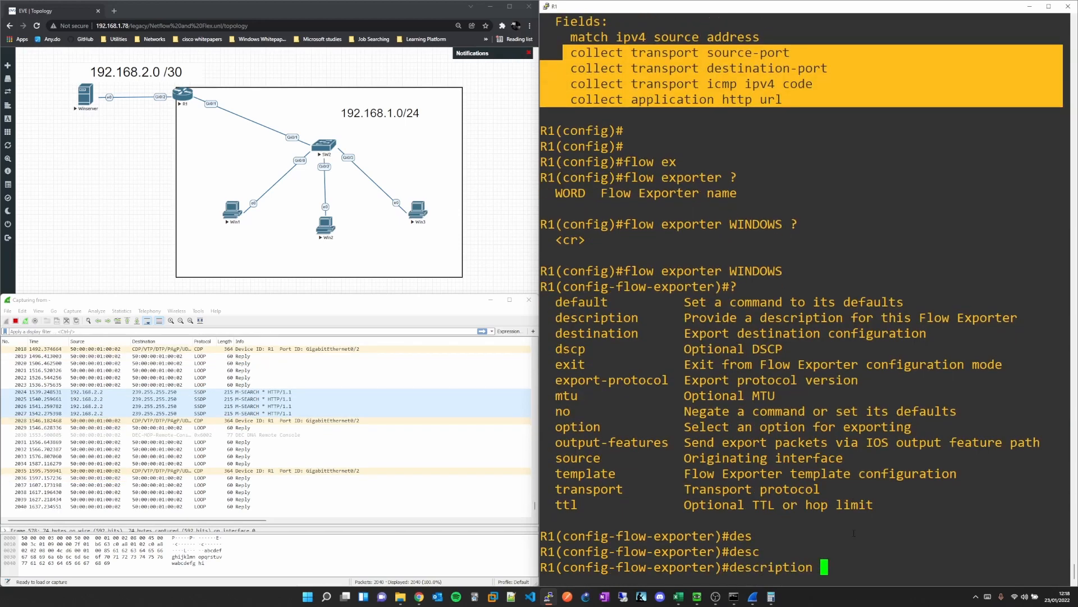
{"action": "type", "text": "WINDOWS"}
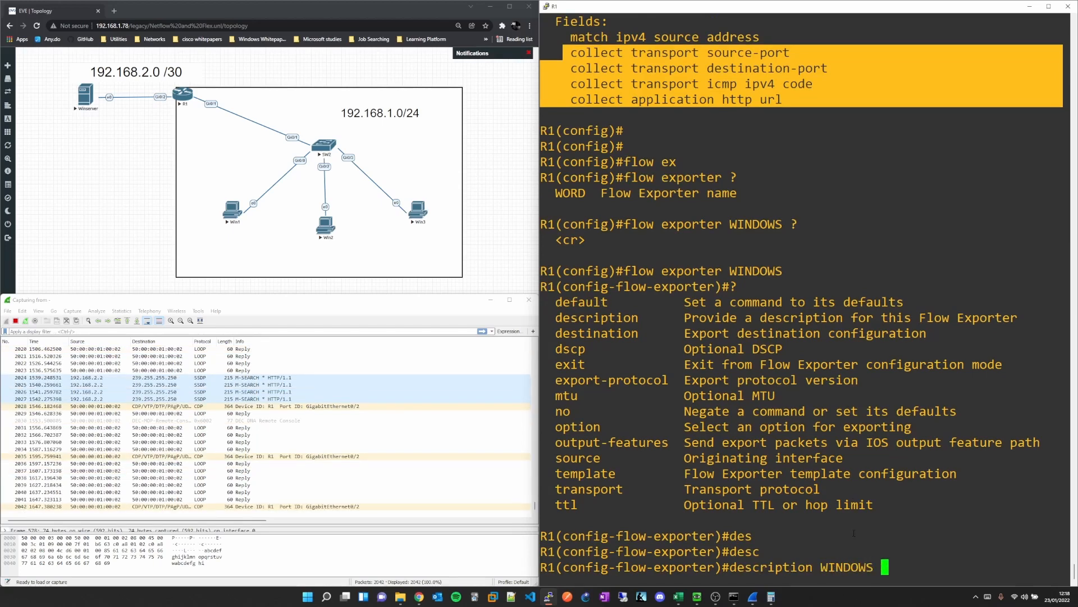
{"action": "type", "text": "2k16"}
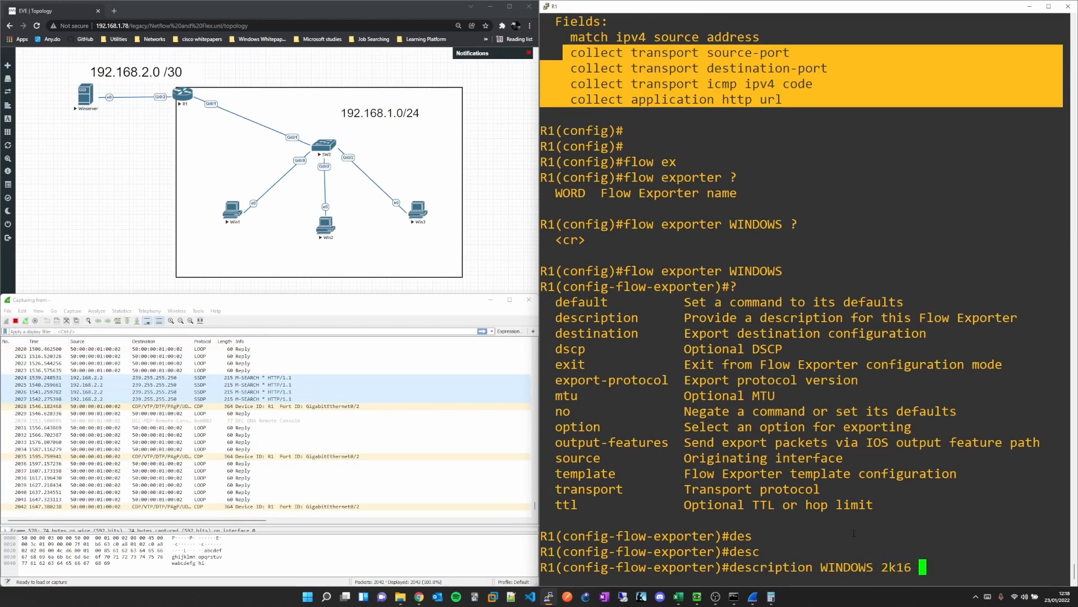
{"action": "type", "text": "exporter"}
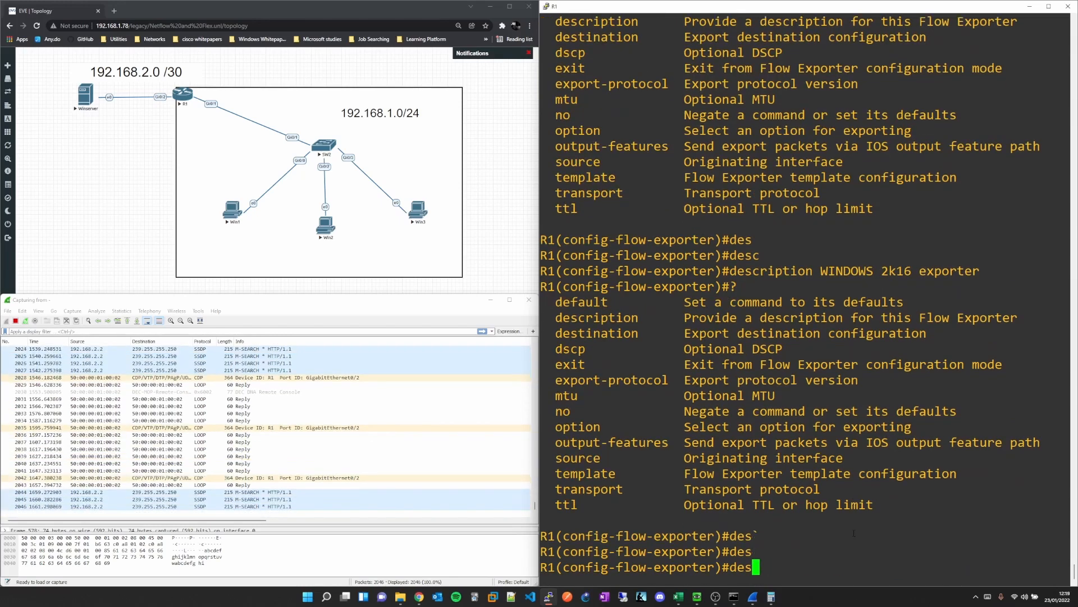
{"action": "type", "text": "destination 192.168.2.2"}
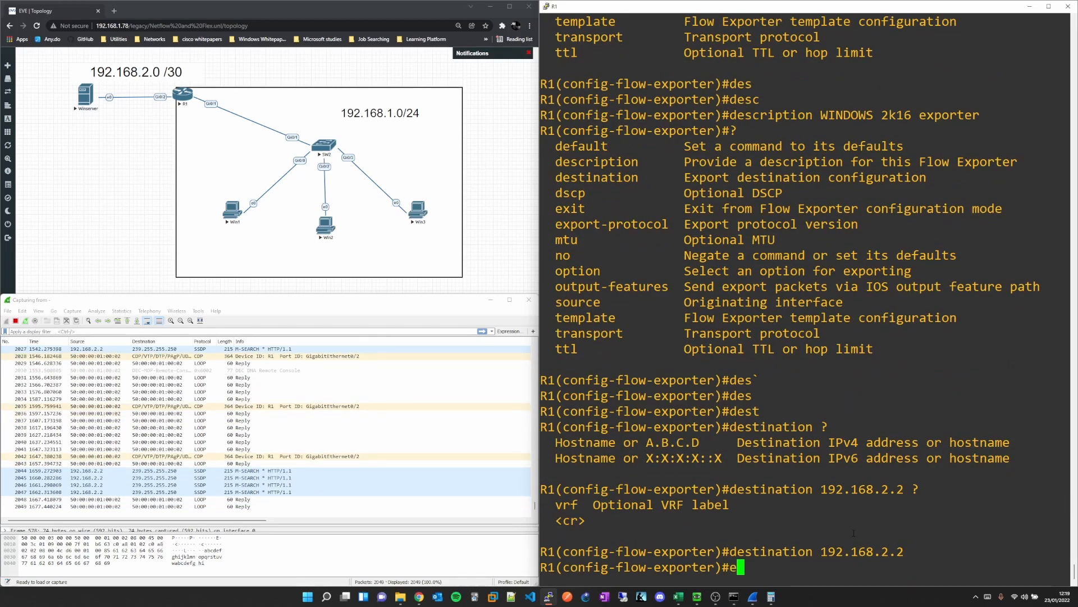
{"action": "type", "text": "xport-protocol"}
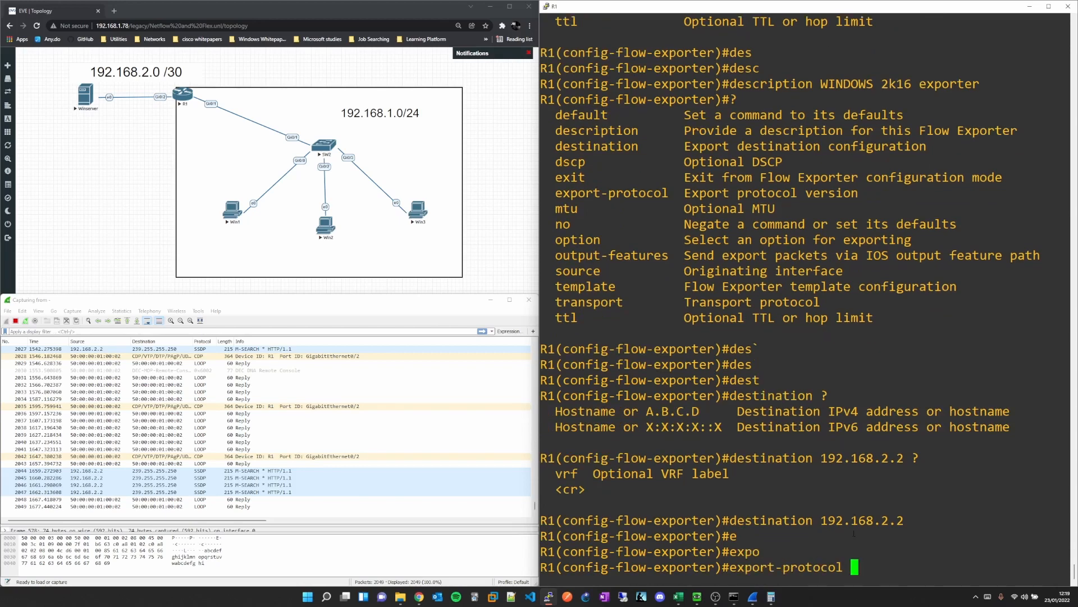
{"action": "type", "text": "?"}
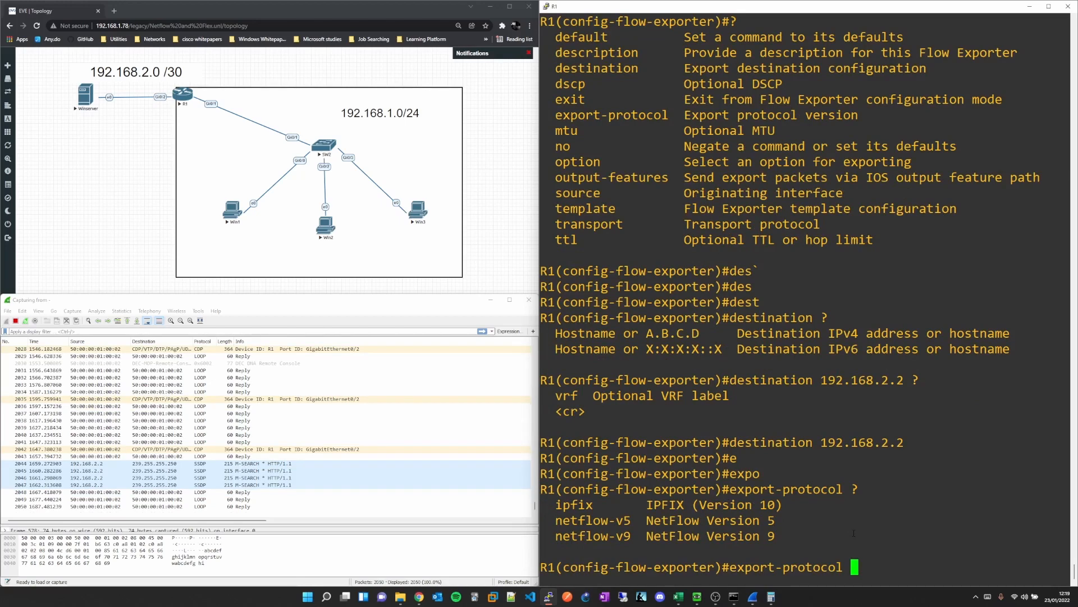
{"action": "type", "text": "col"}
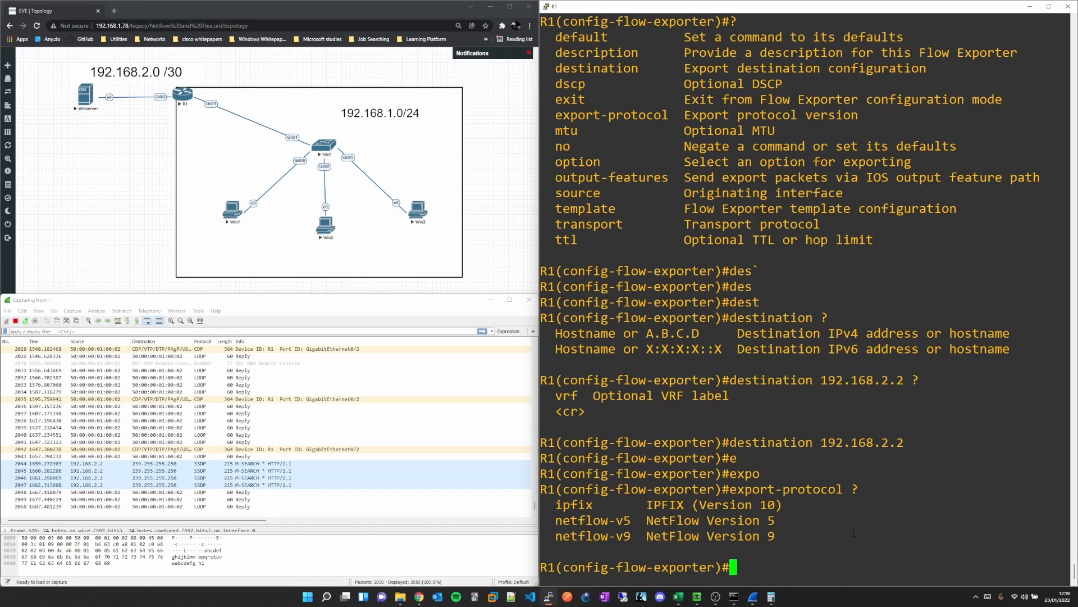
Set exporter WINDOWS to transport UDP 9995 and review it, still NetFlow Version 9
{"action": "type", "text": "tr"}
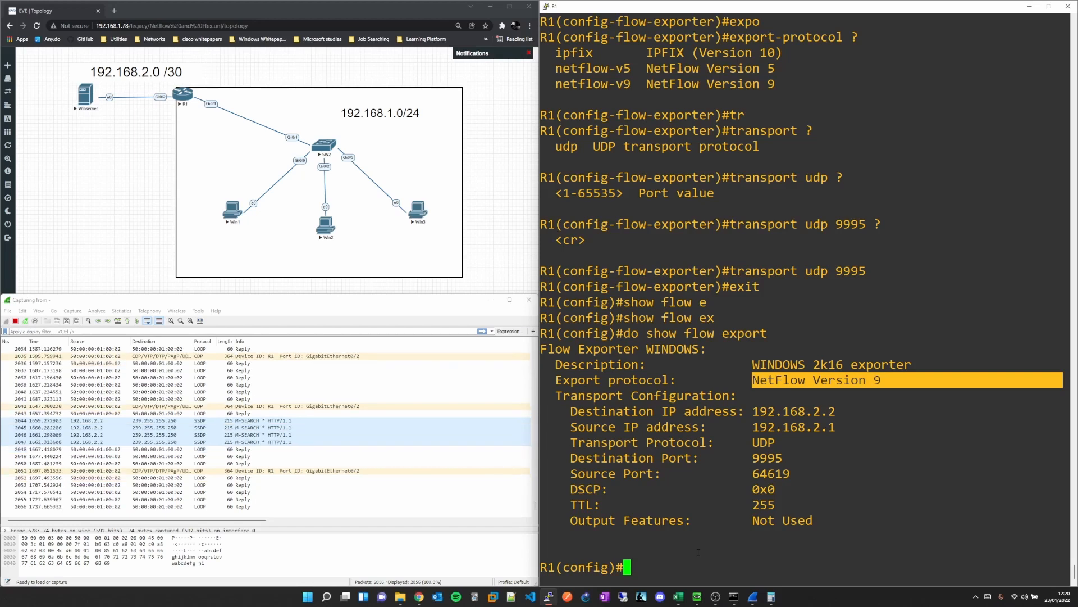
Change exporter WINDOWS export-protocol to netflow-v5 and confirm Version 5 in the exporter display
{"action": "type", "text": "flow exporter WINDOWS"}
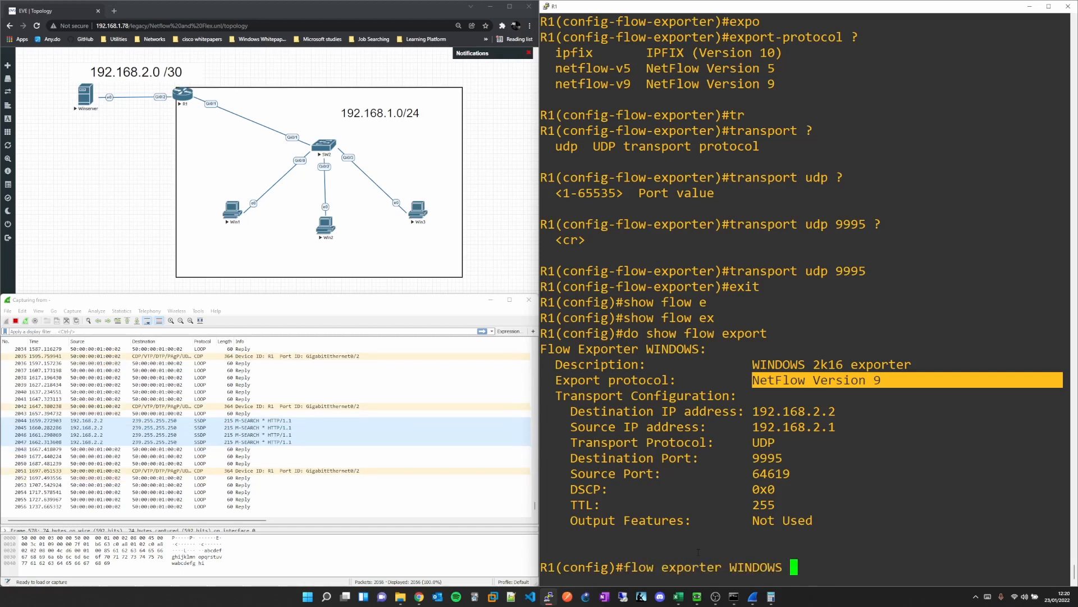
{"action": "key", "text": "enter"}
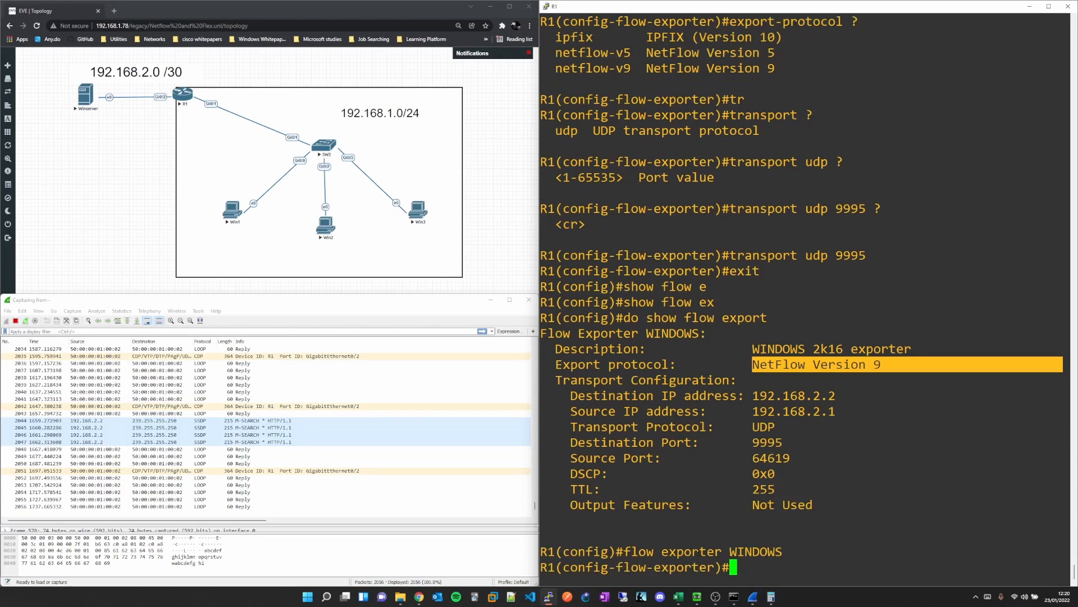
{"action": "type", "text": "export-protocol netflow-v5 ?"}
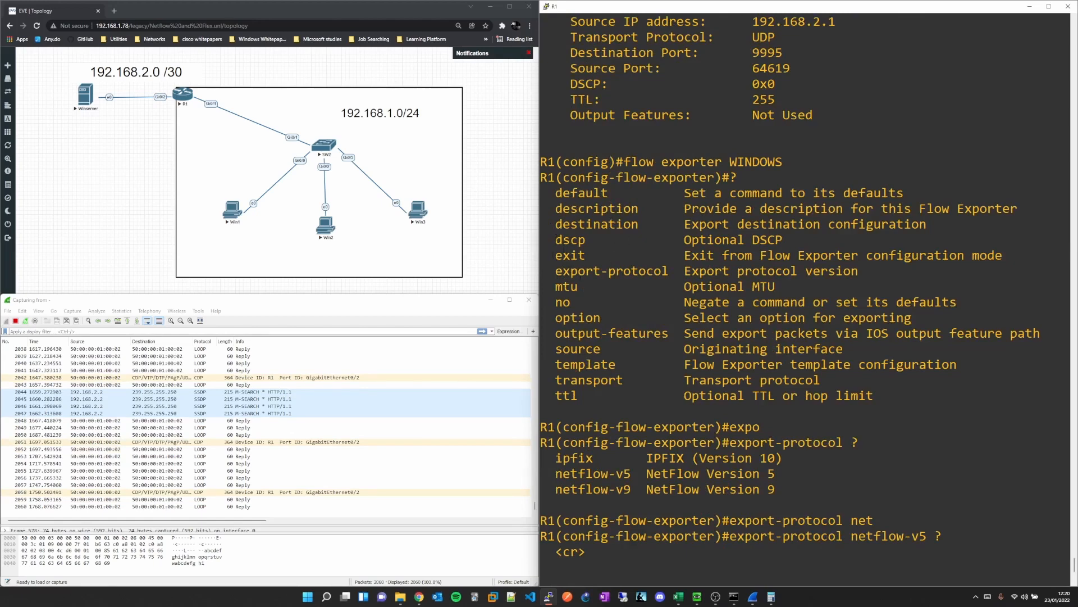
{"action": "double_click", "coordinate": [570, 239]}
{"action": "type", "text": "do show flow export"}
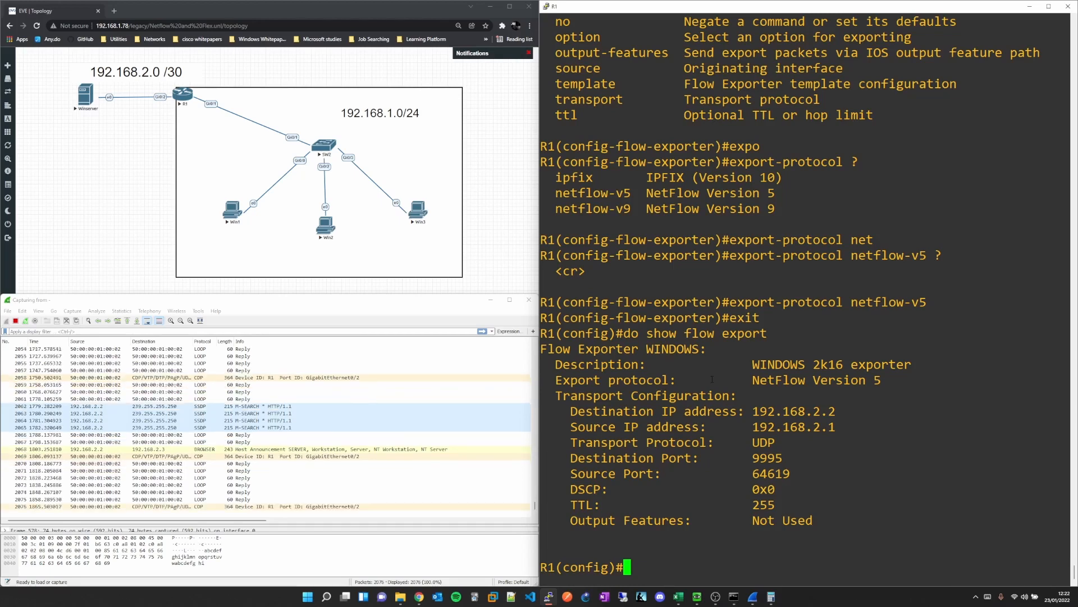
Define flow monitor HTTP with record REBOOT and exporter WINDOWS
{"action": "type", "text": "flow monitor HTTP"}
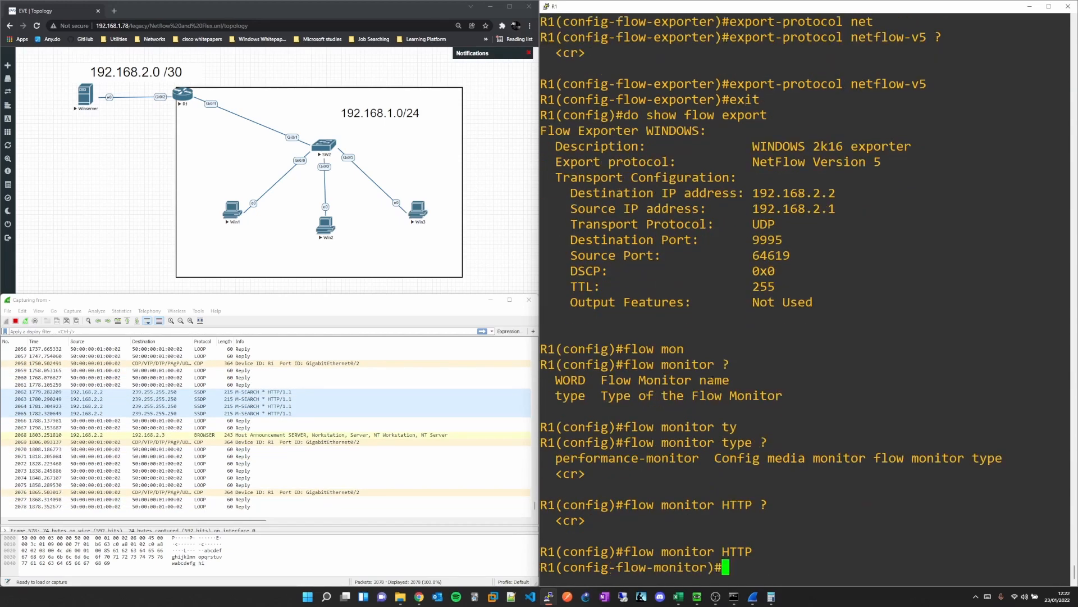
{"action": "type", "text": "?"}
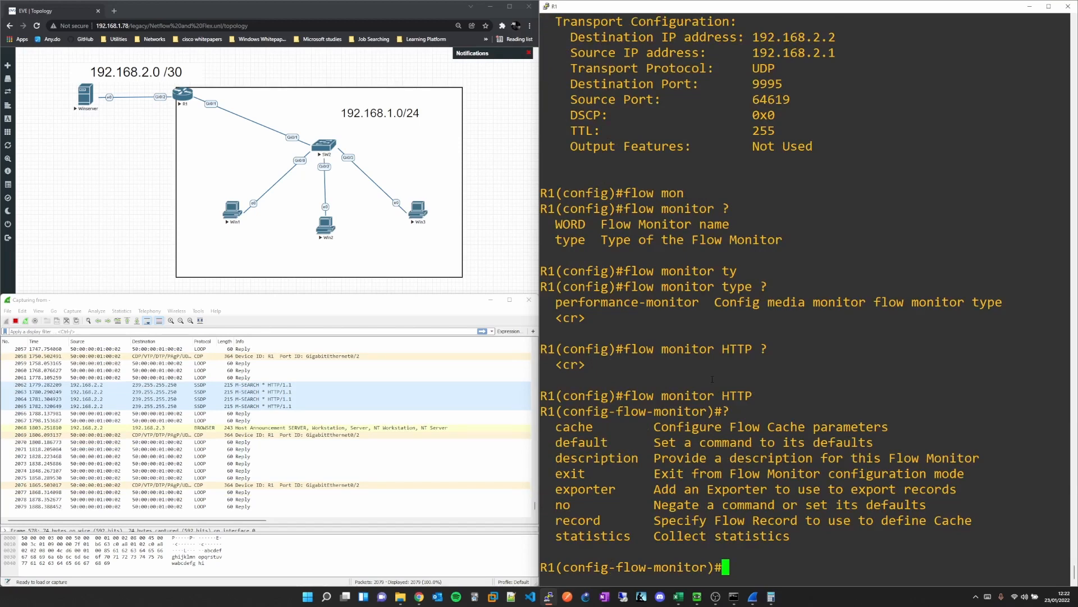
{"action": "type", "text": "record ?"}
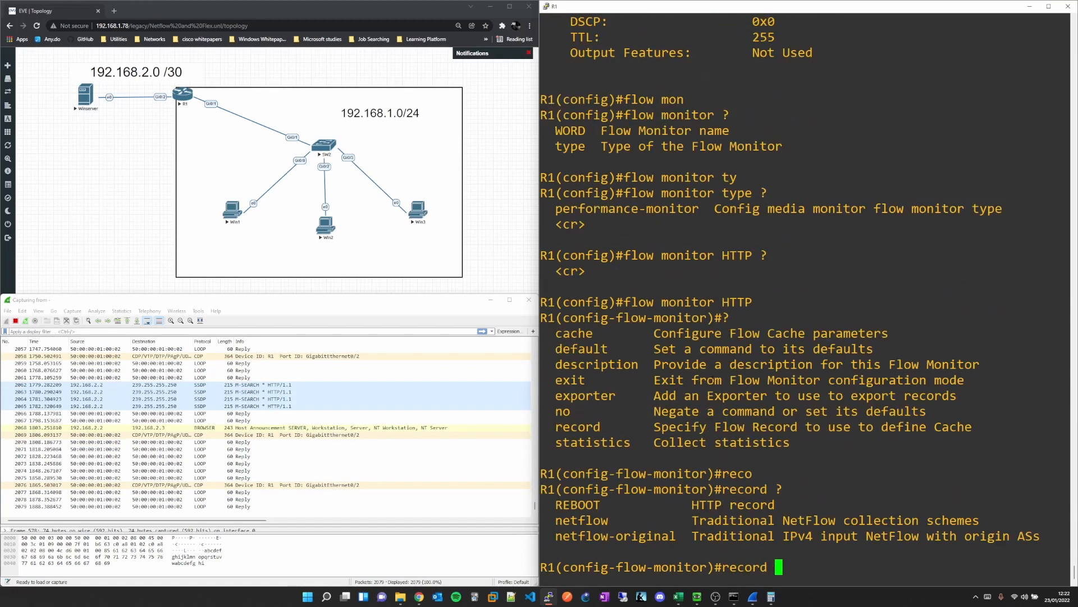
{"action": "type", "text": "REBOOT ?"}
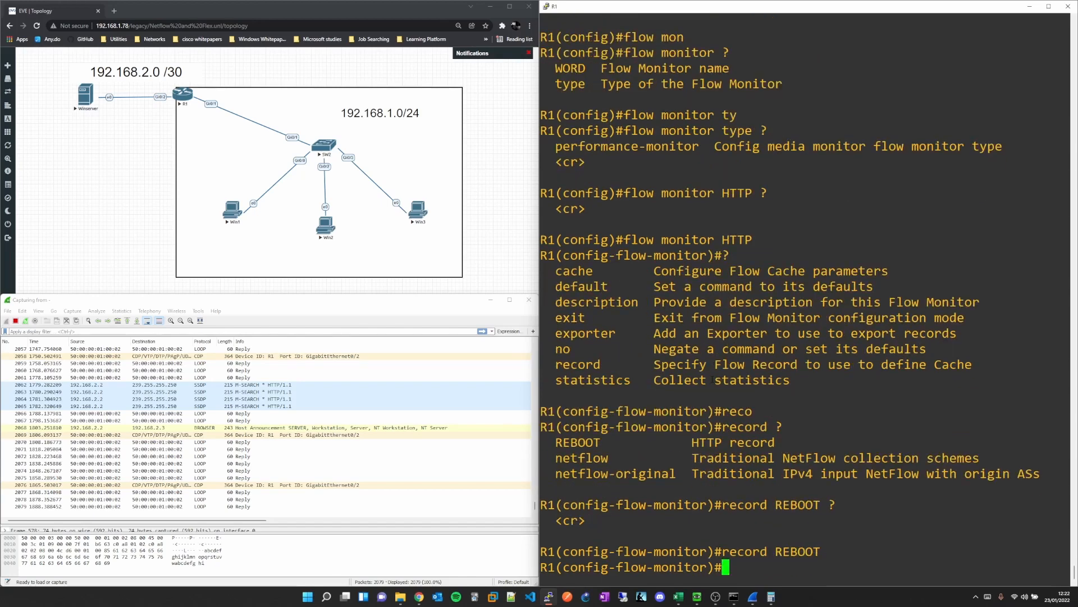
{"action": "type", "text": "exporter"}
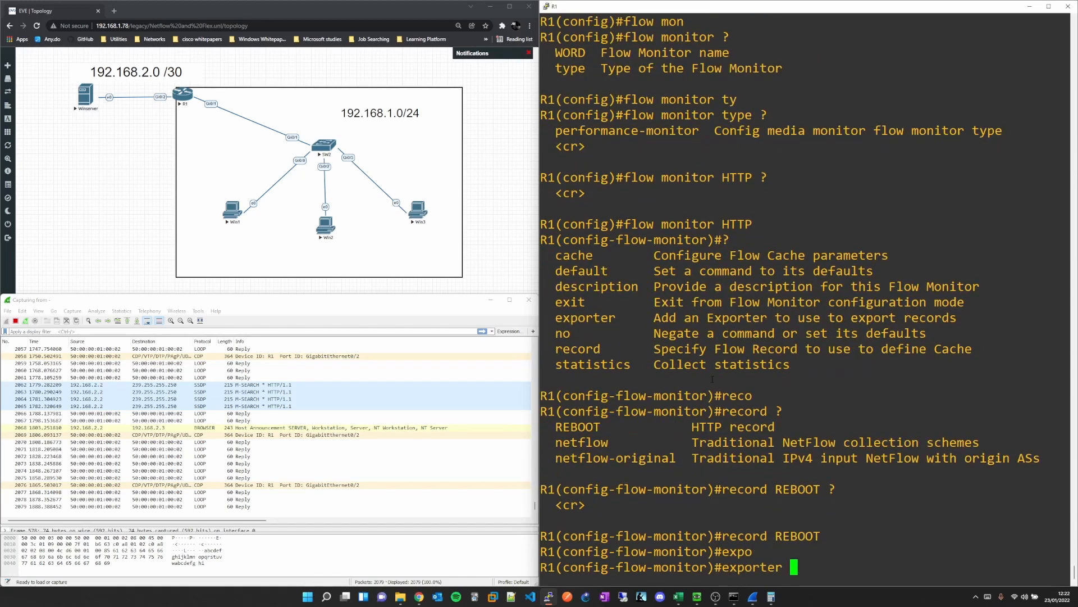
{"action": "type", "text": "WINDOW"}
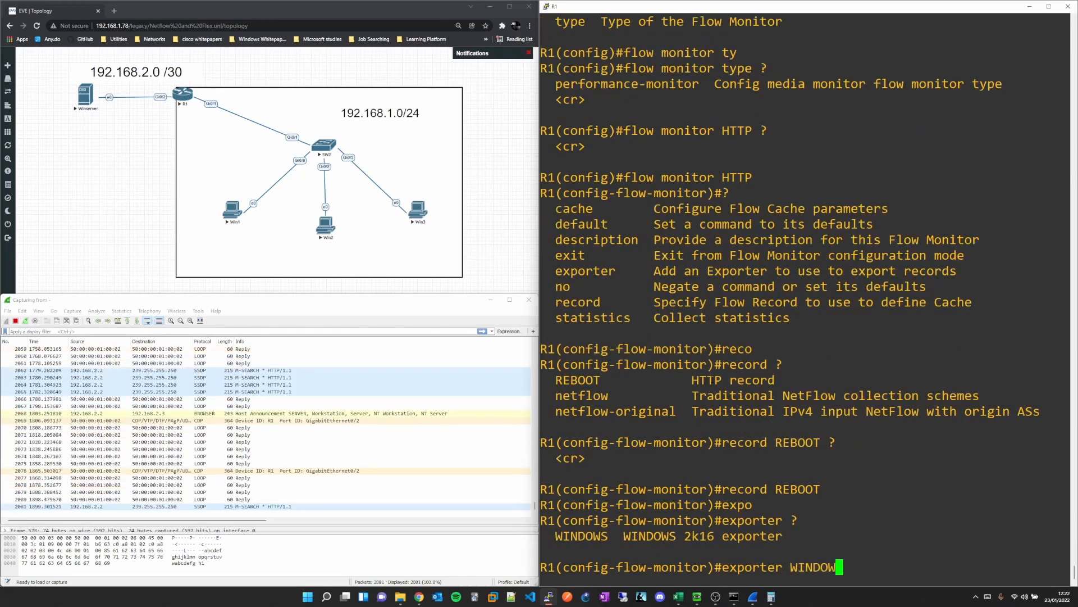
{"action": "key", "text": "enter"}
{"action": "type", "text": "int"}
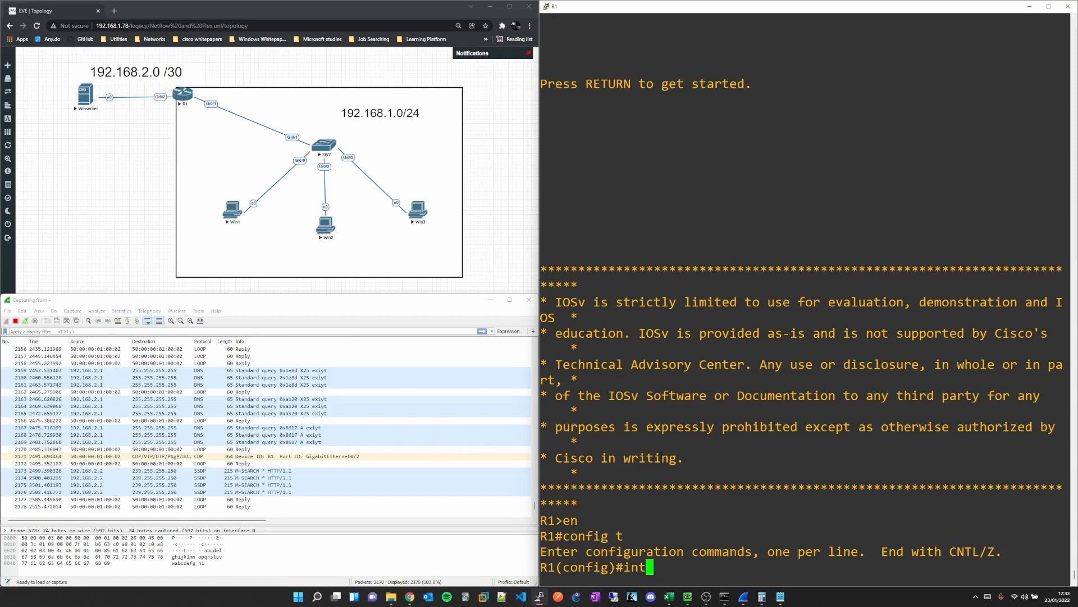
Apply 'ip flow monitor HTTP input' on interface Gi0/1
{"action": "type", "text": "gi0/1"}
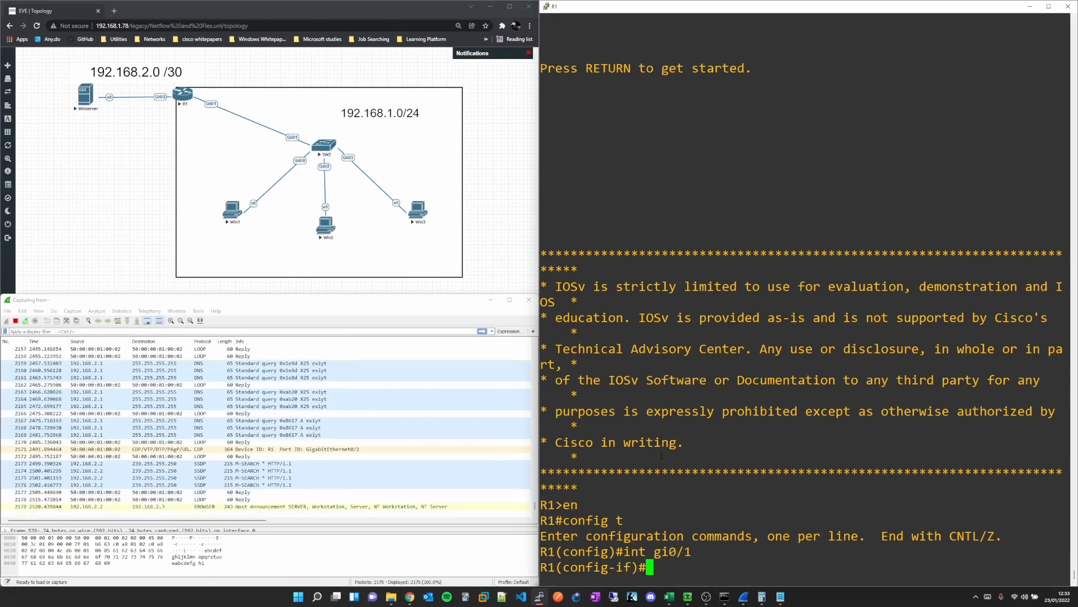
{"action": "type", "text": "ip flow monitor HT"}
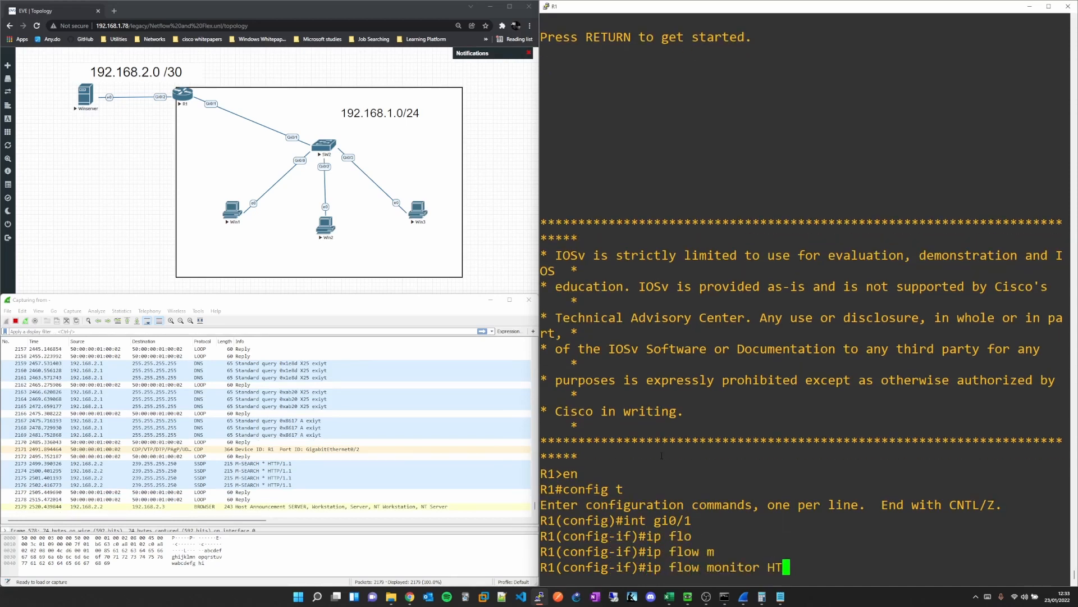
{"action": "type", "text": "P"}
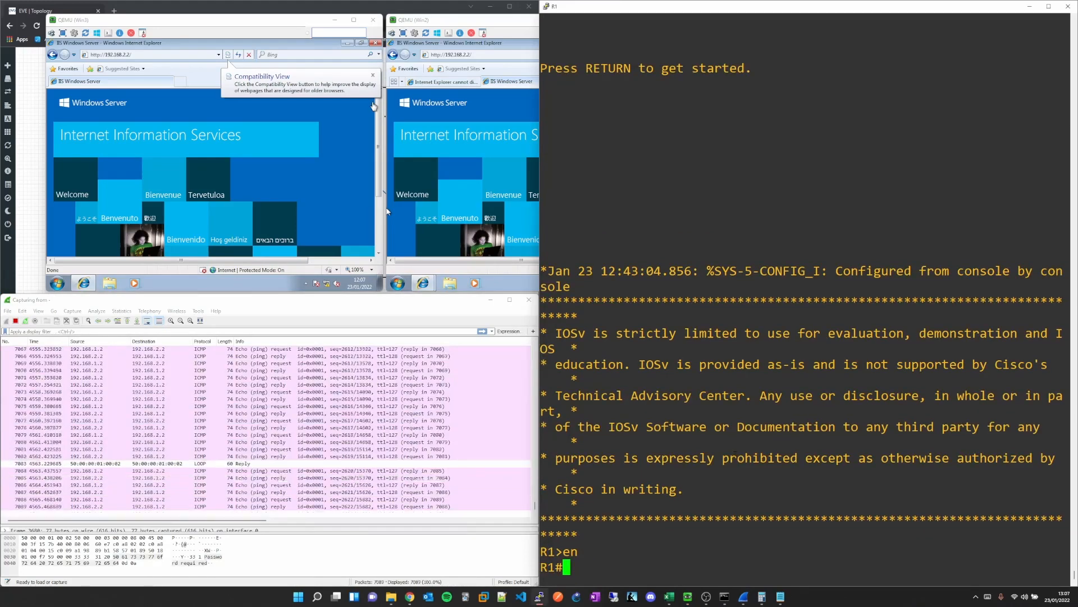
{"action": "type", "text": "w flow"}
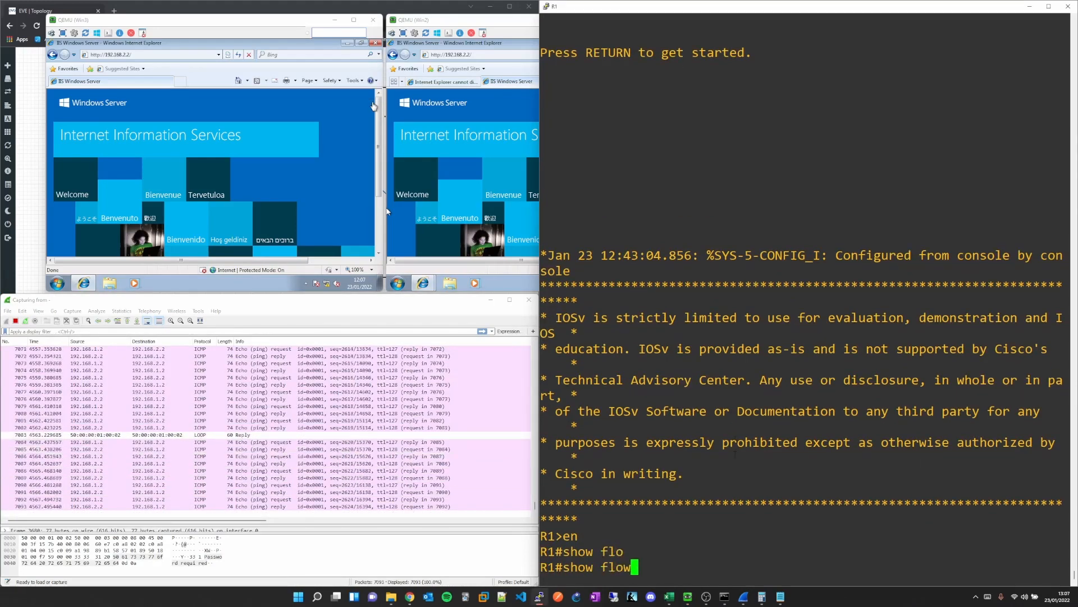
{"action": "type", "text": "exporter ?"}
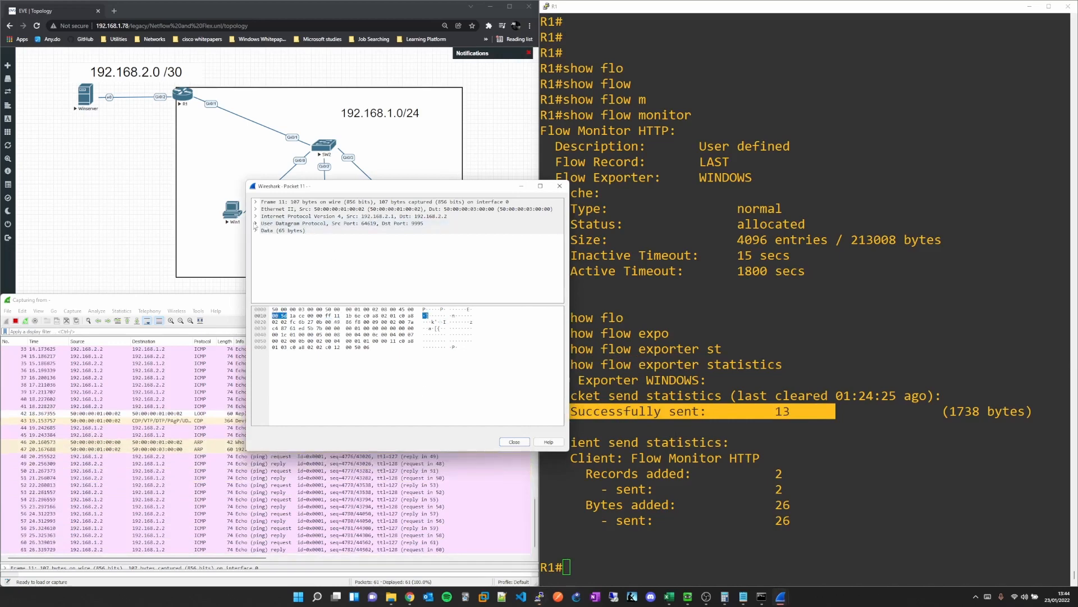
Expand the export packet's UDP details showing port 9995, then close the window
{"action": "left_click", "coordinate": [256, 223]}
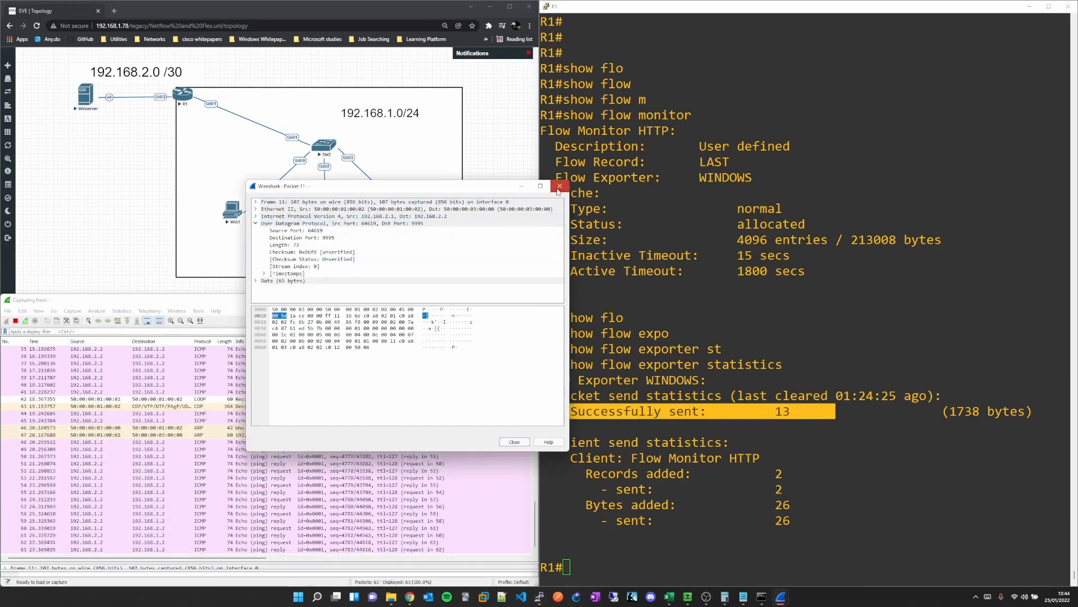
{"action": "left_click", "coordinate": [560, 187]}
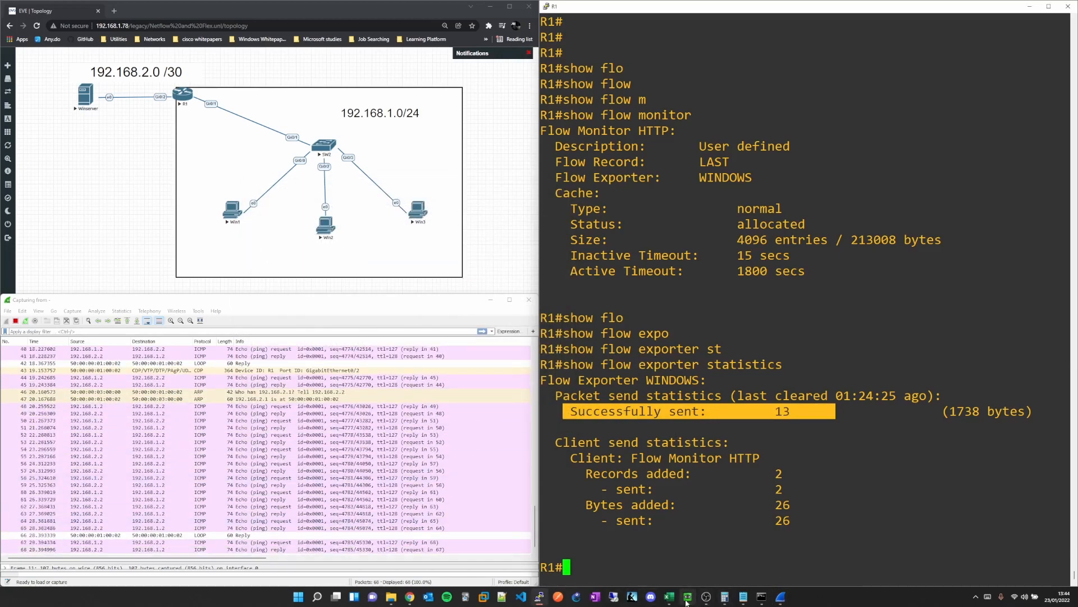